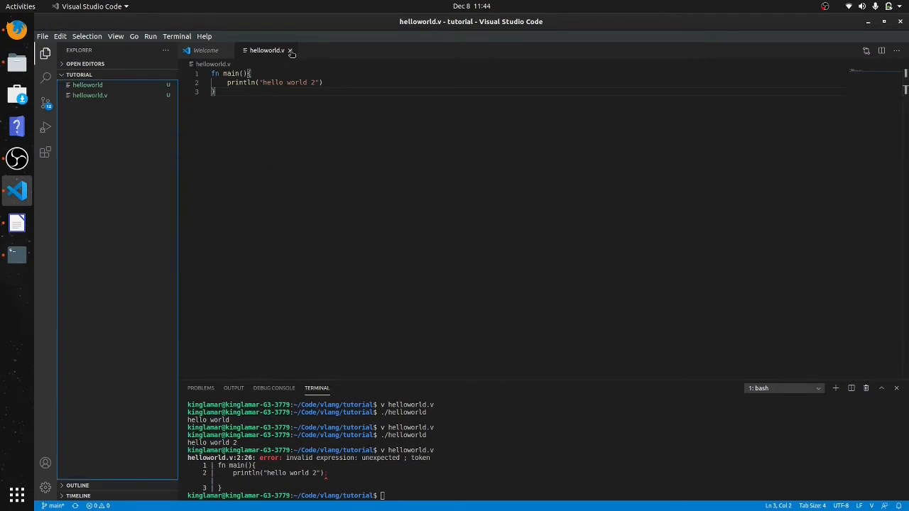
Step: Close helloworld.v and create a new file named str.v in the tutorial folder
left_click(287, 50)
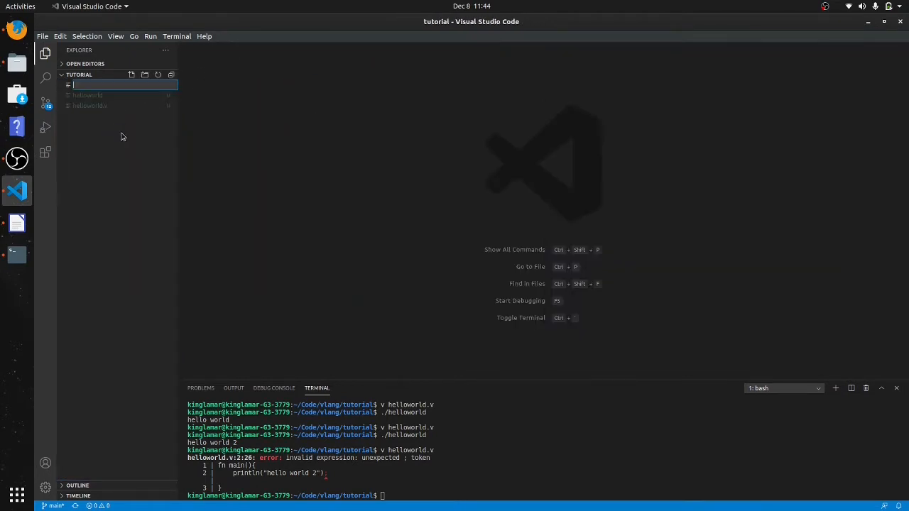
type("str.v")
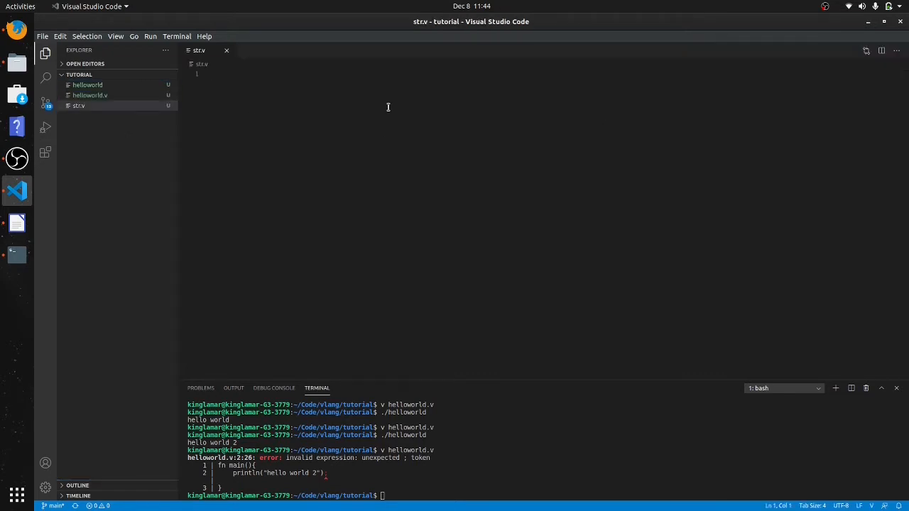
Step: Write fn main() assigning "i am the man" to str and printing str
type("fn main")
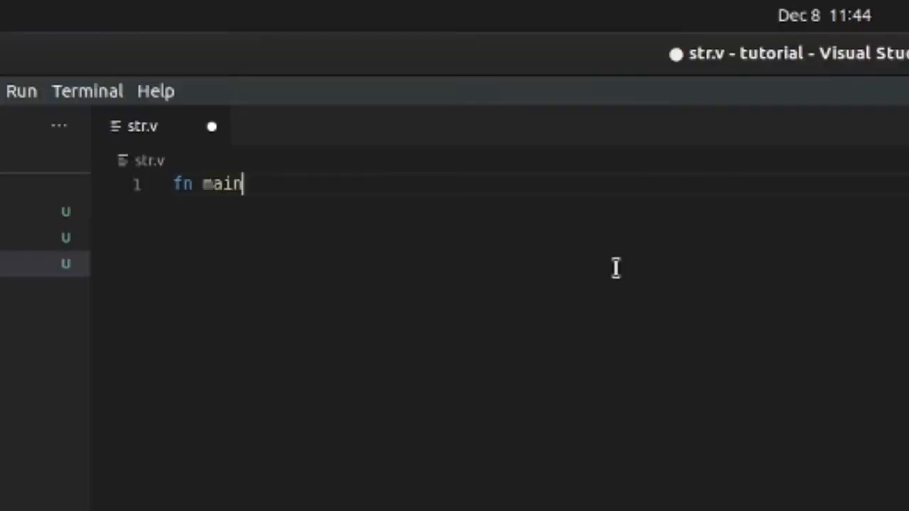
type("(){")
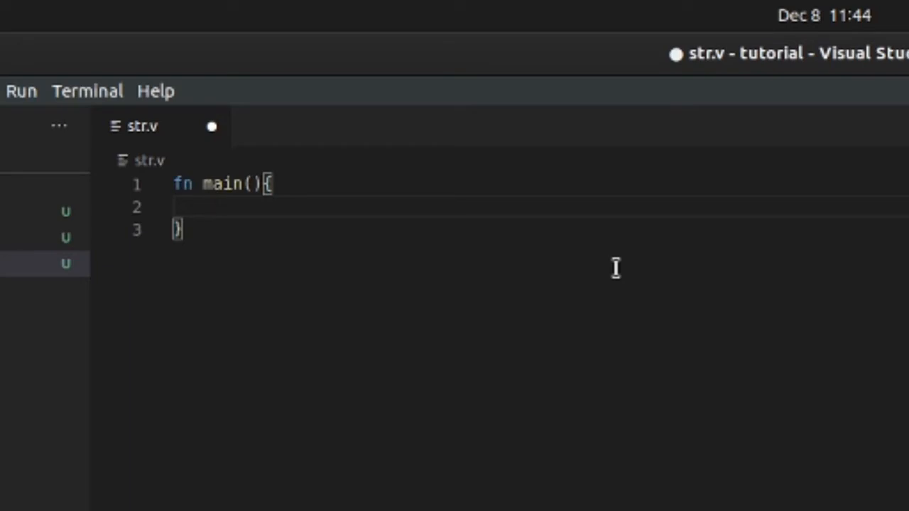
type("str := '")
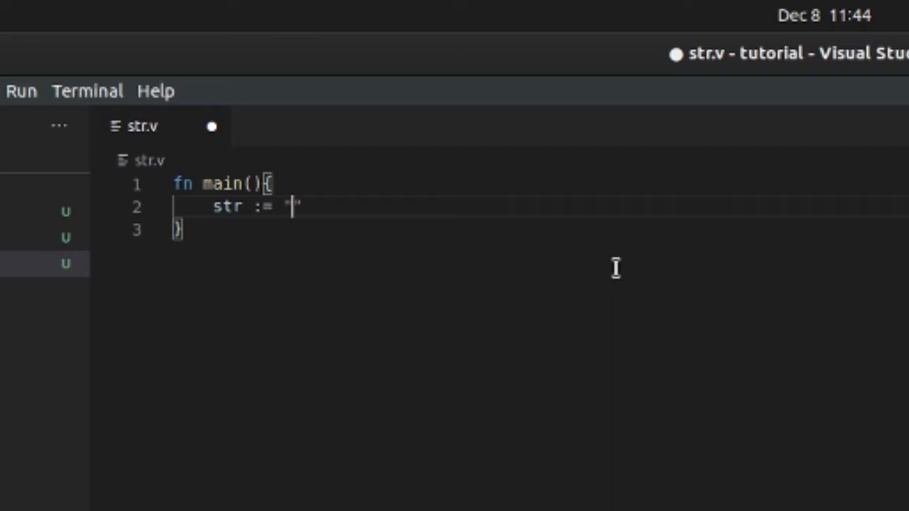
type("i ama")
type("println(")
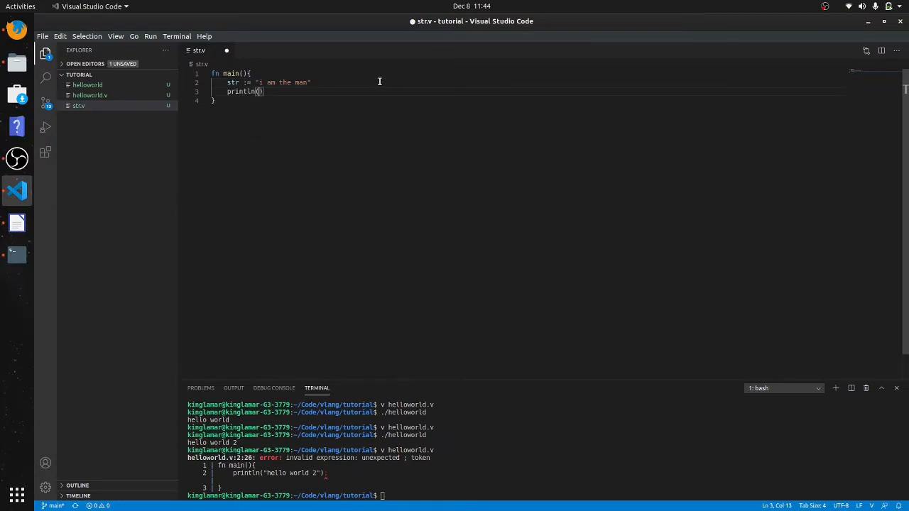
type("str")
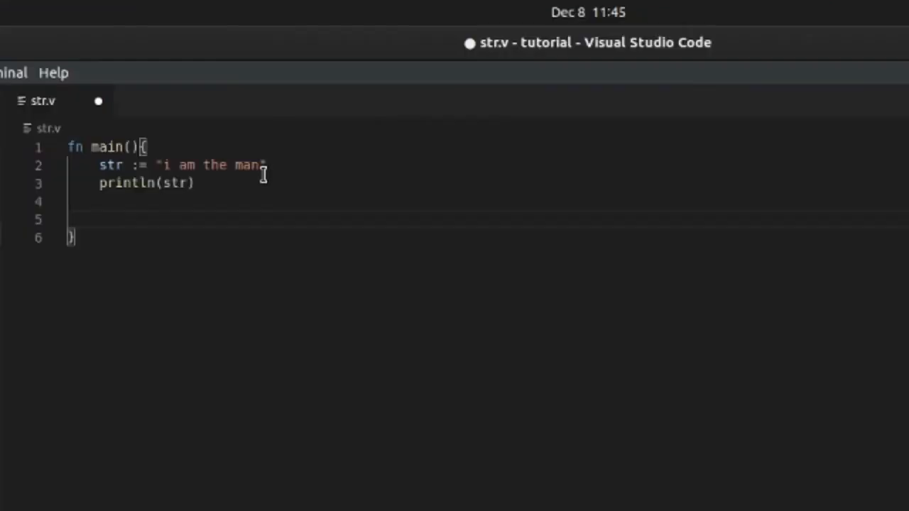
Step: Add println(str + " baby") so the program outputs "i am the man baby"
type("pri")
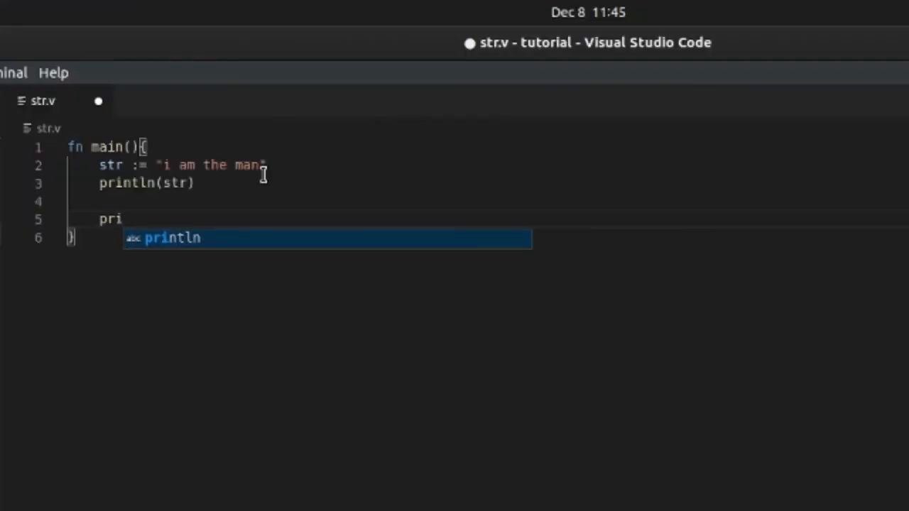
key("Tab")
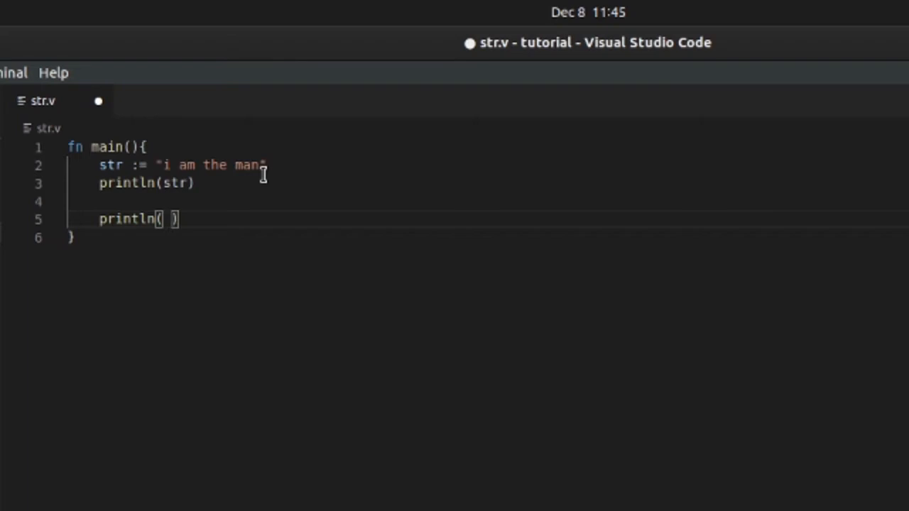
type("str + \"")
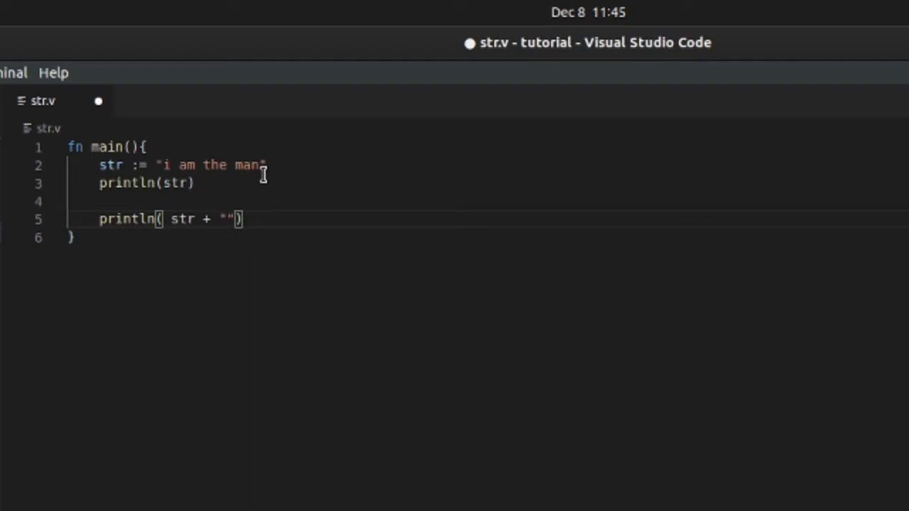
type("b")
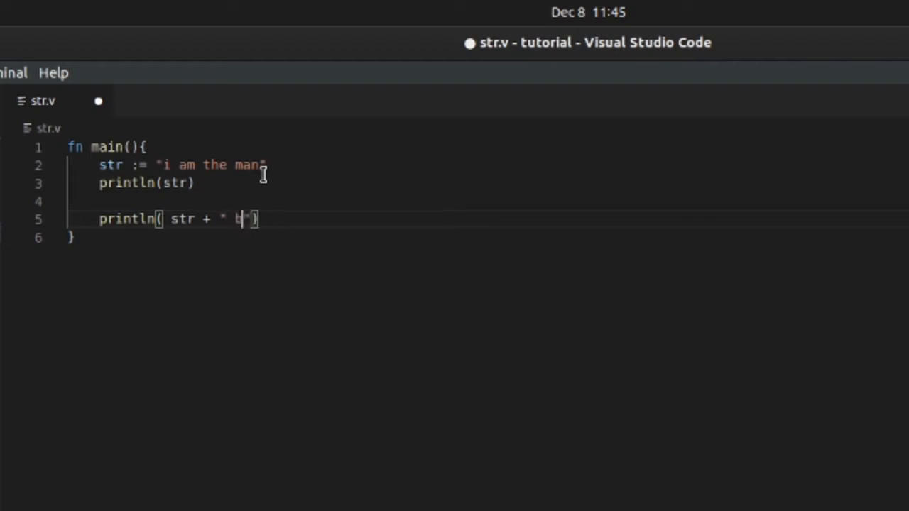
type("a")
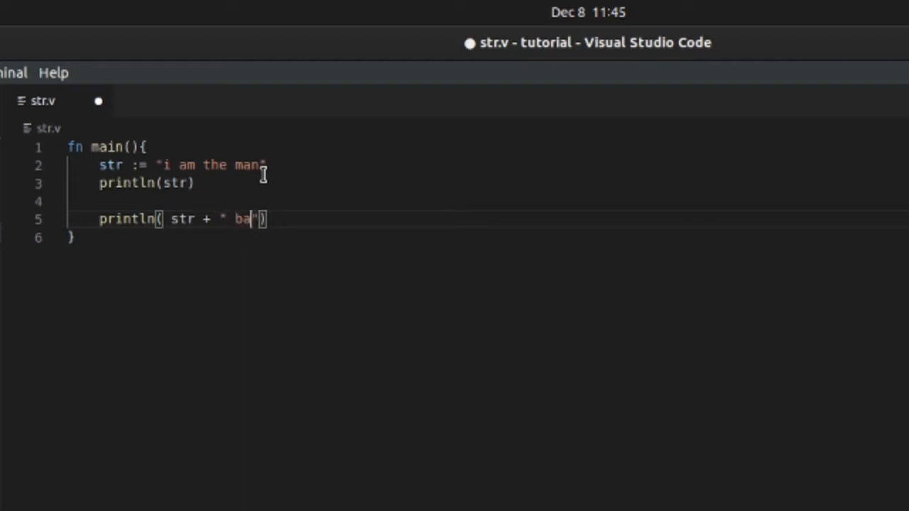
type("by")
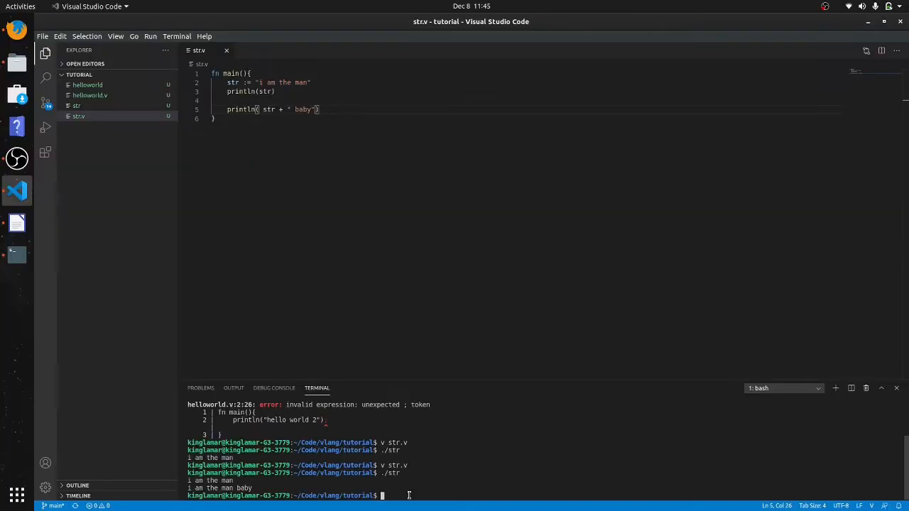
left_click(338, 110)
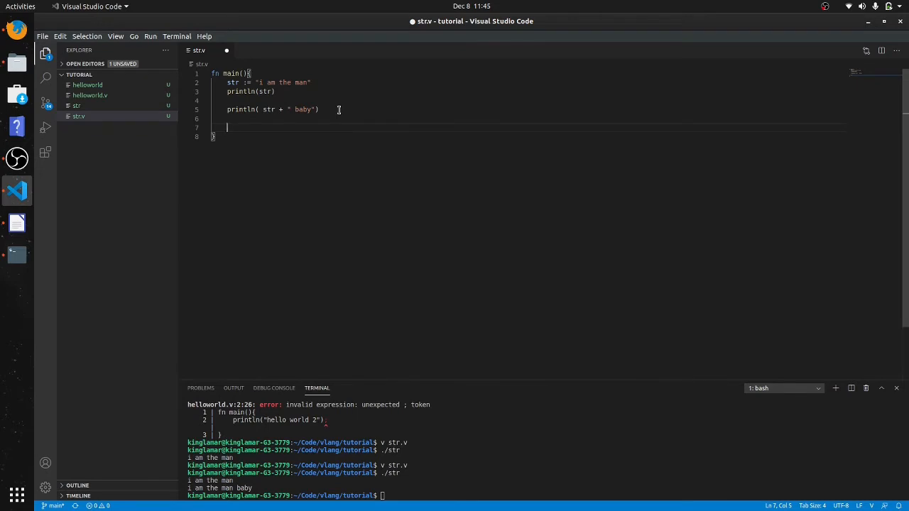
Step: Append " baby" to str with str += and print str again
type("str")
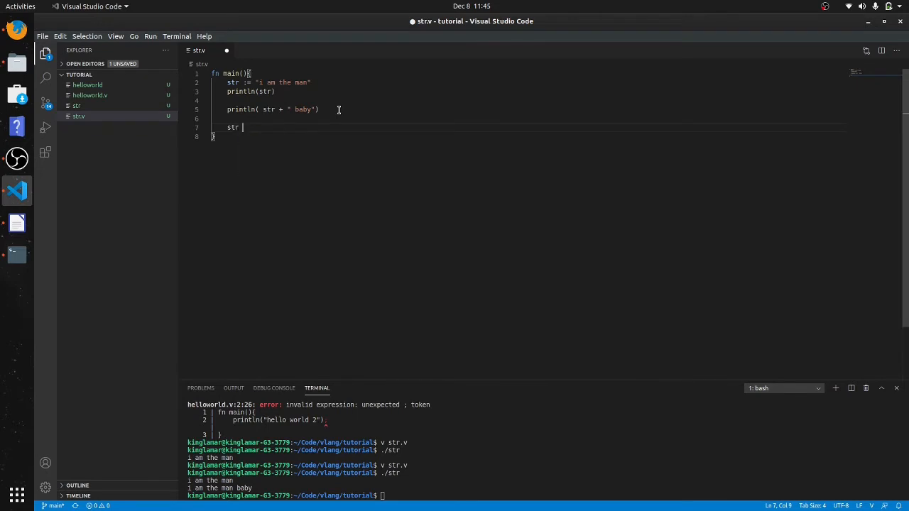
type("+= \"")
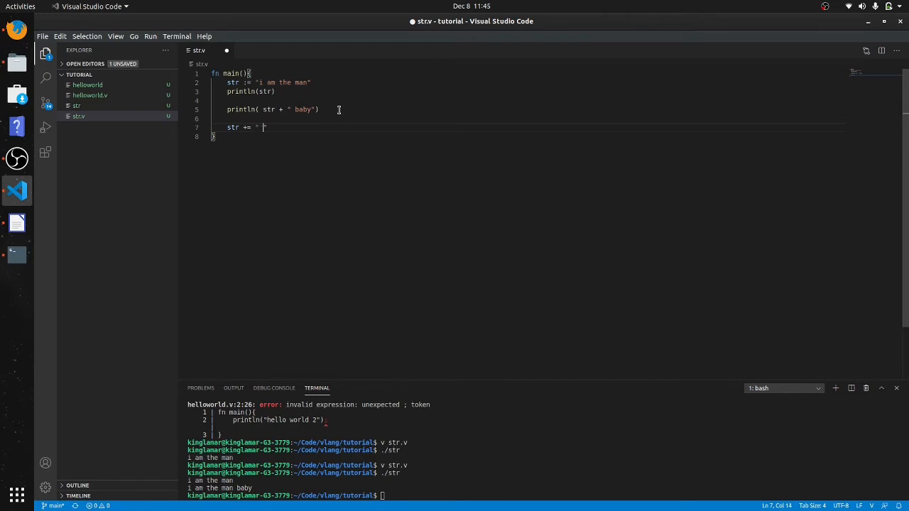
type("baby")
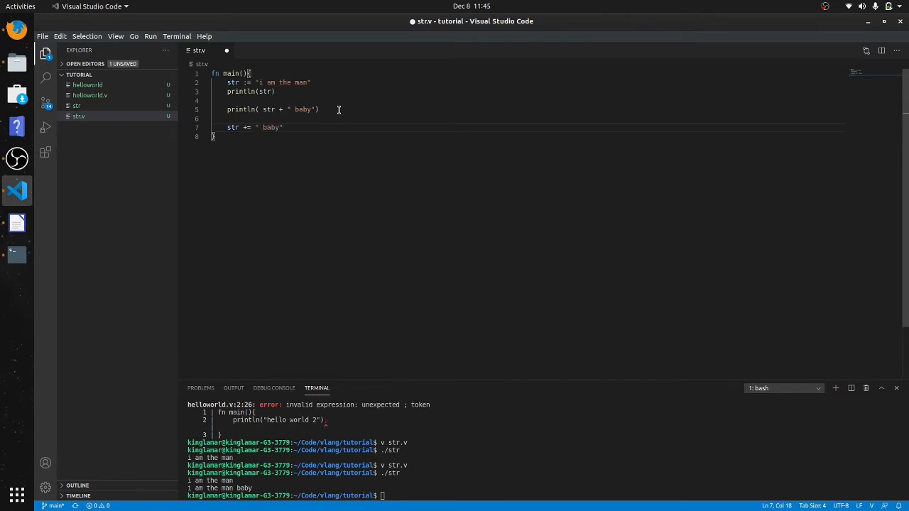
key("Enter")
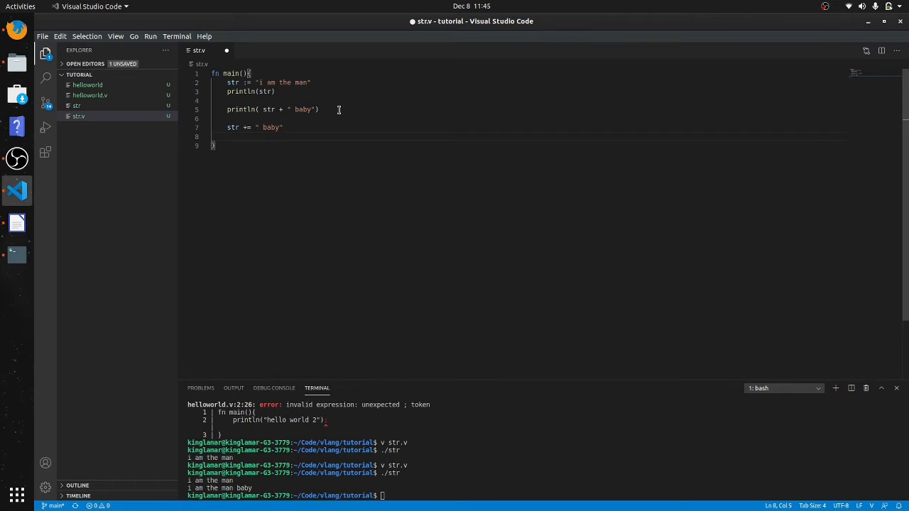
type("println(")
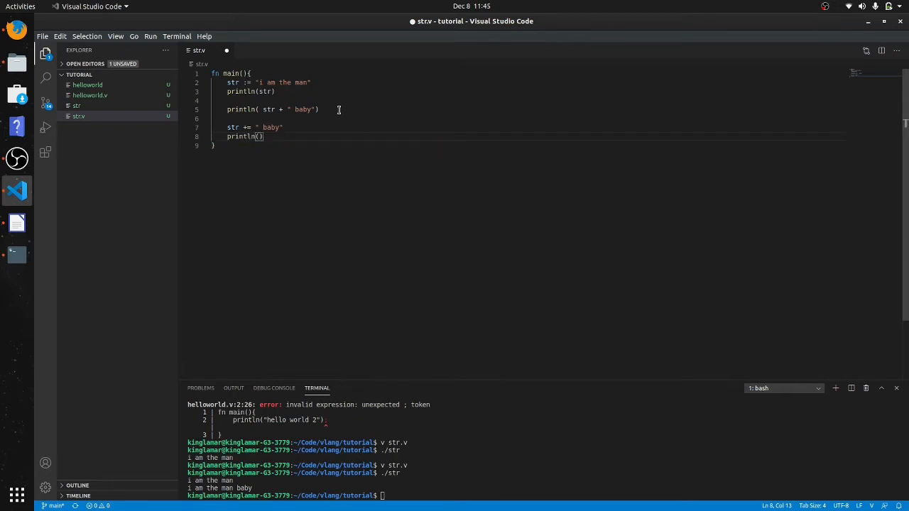
type("str")
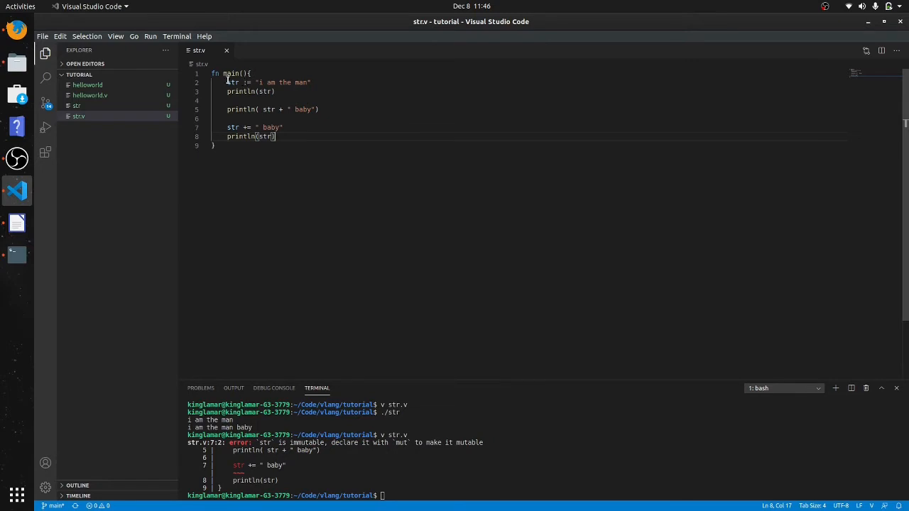
Step: Declare str as mut, then recompile and run str.v
type("mut")
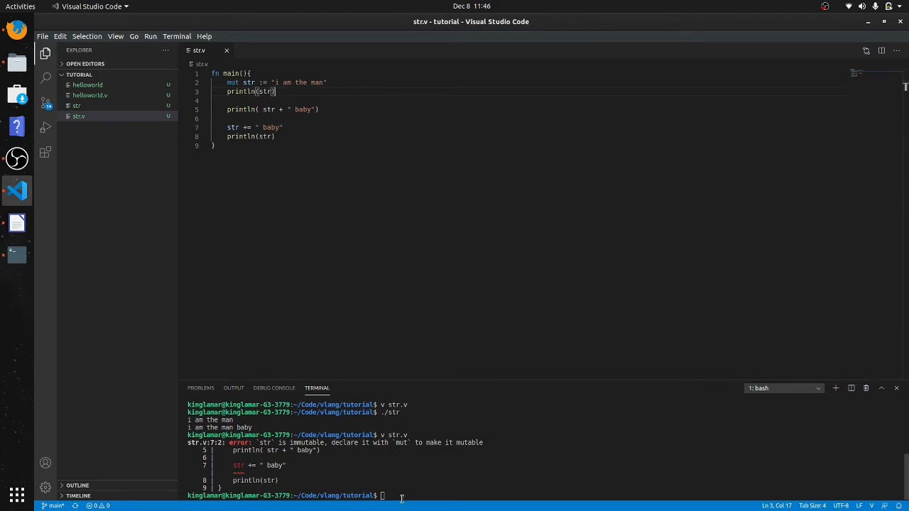
type("v str.v")
type("./str")
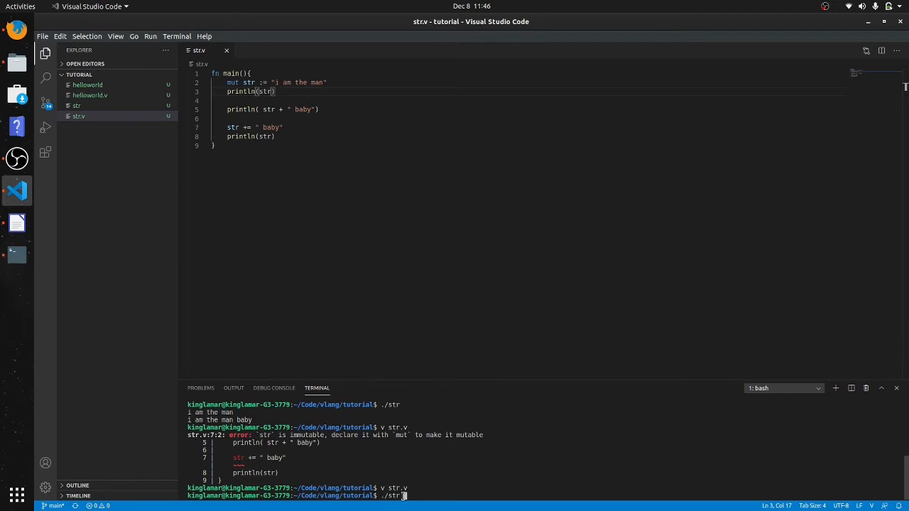
key("Return")
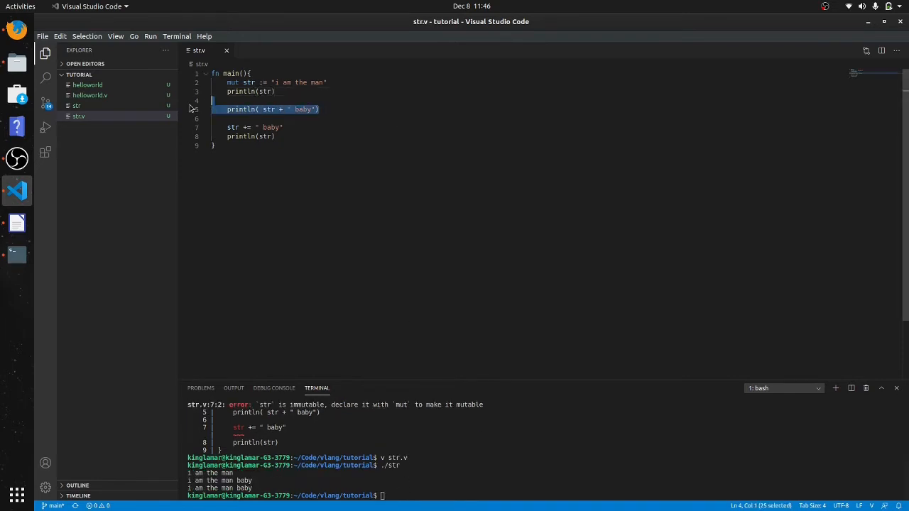
Step: Replace the concatenation line with println(str.contains("man")) and compile it, printing true
key("Delete")
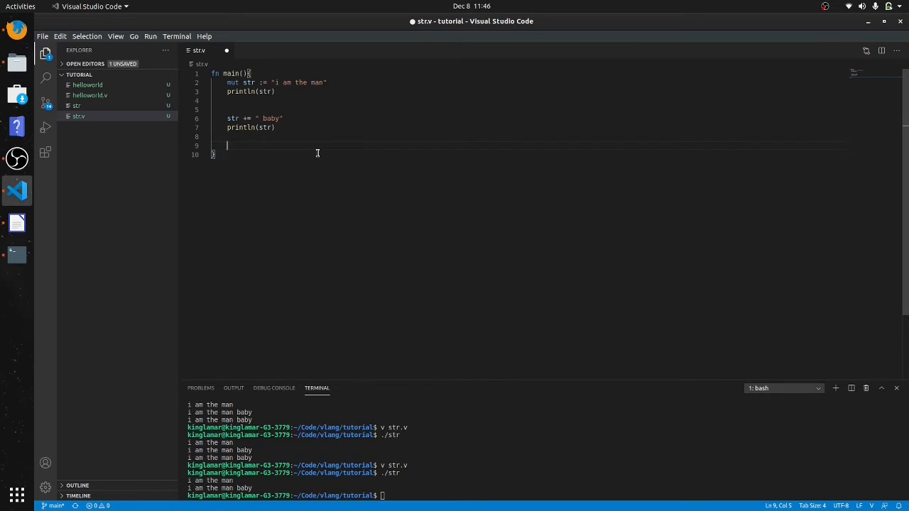
type("prin")
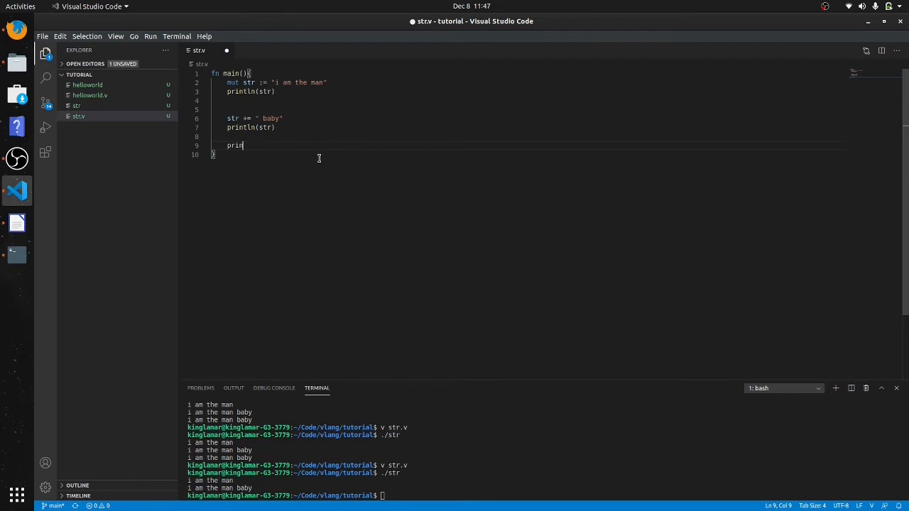
type("tln()")
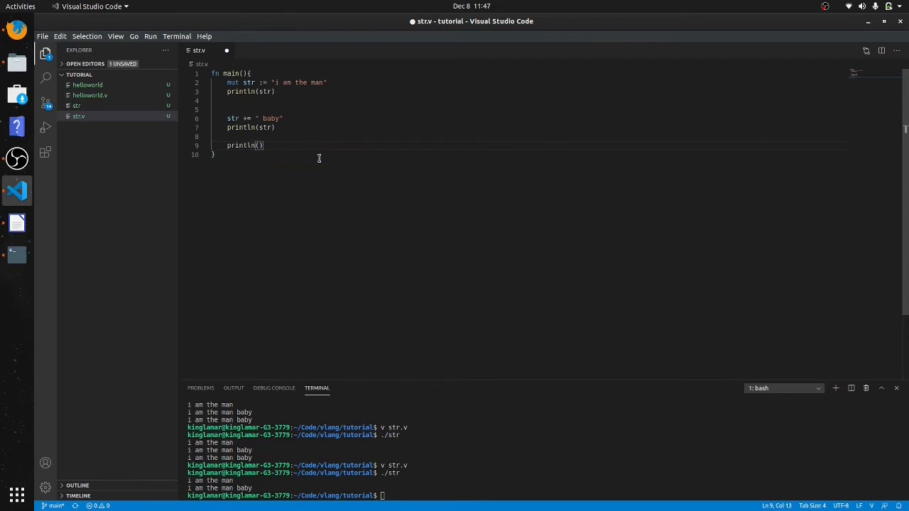
type("str")
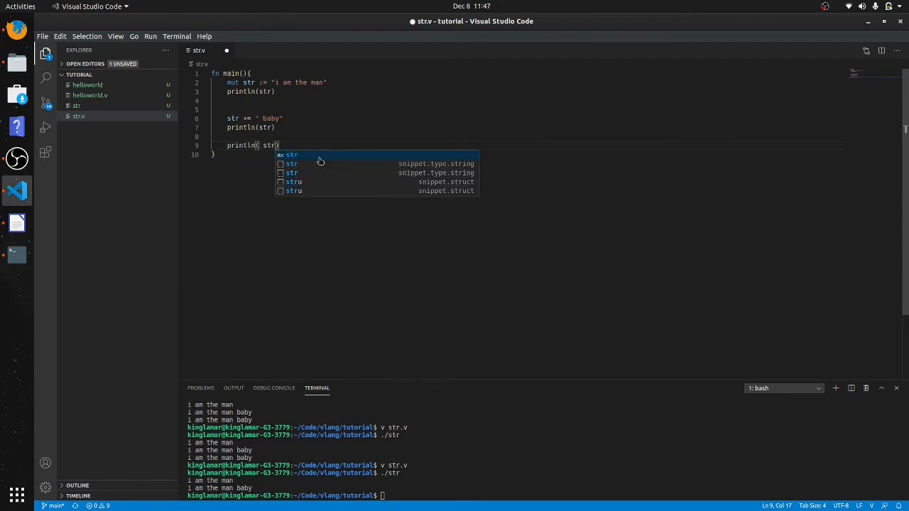
type(".conta")
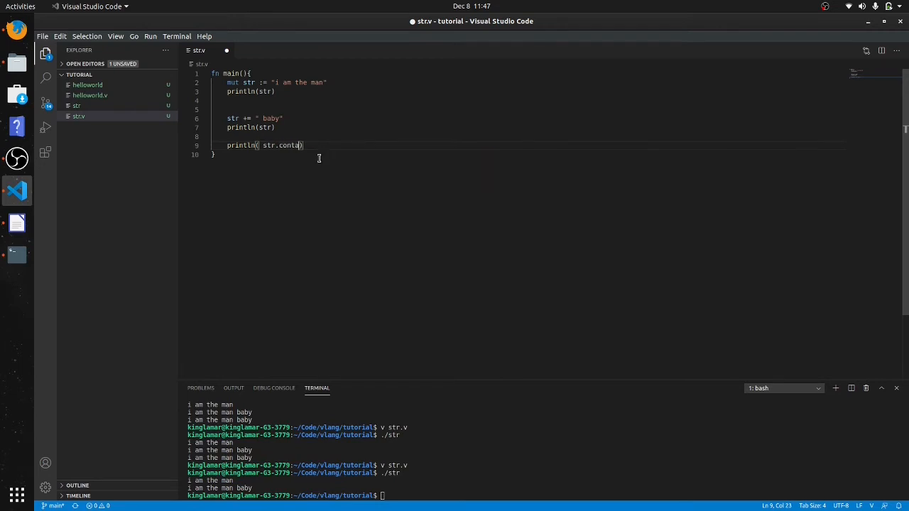
type("ins()")
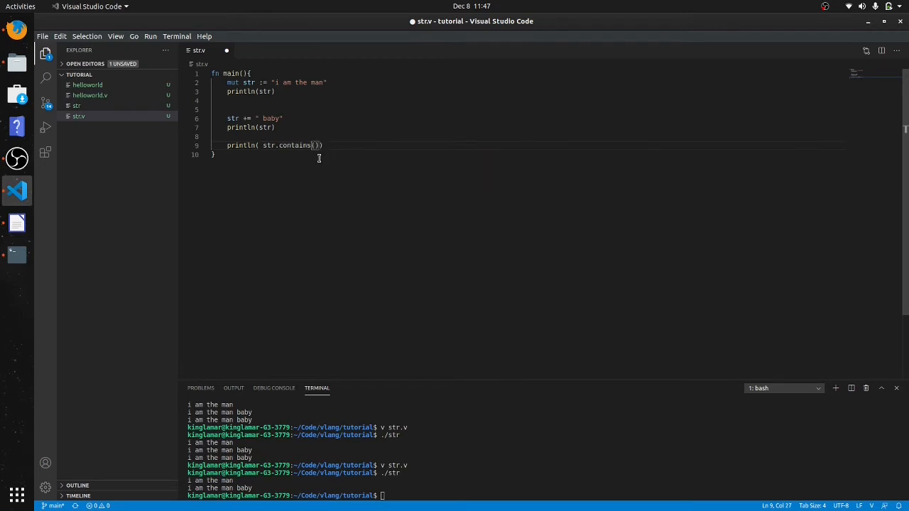
type("\"\"")
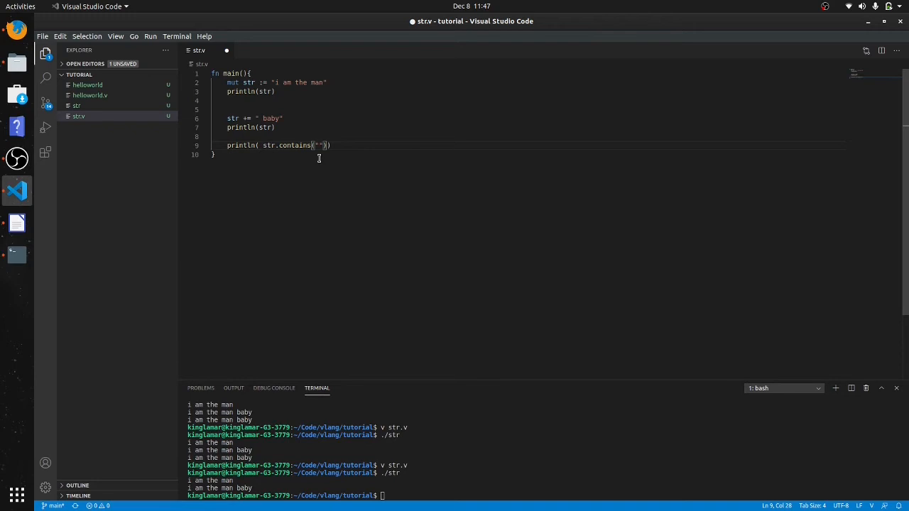
type("man")
left_click(545, 495)
type("v str.v")
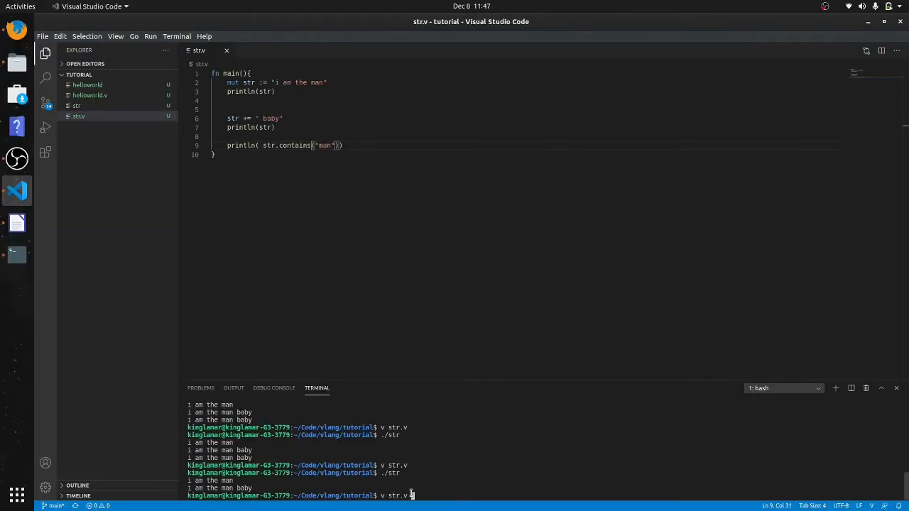
key("Enter")
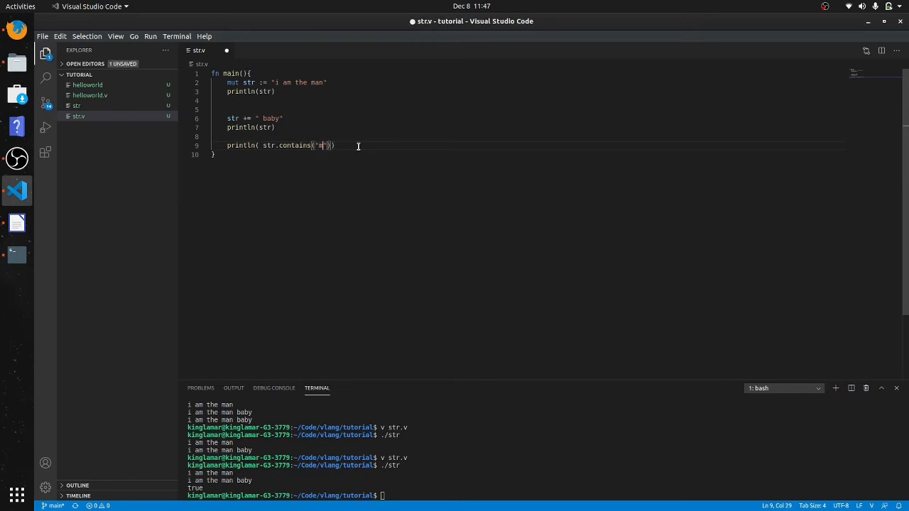
Step: Change the contains argument to "him" and rerun, printing false
type("hi")
left_click(544, 495)
type("v str.v")
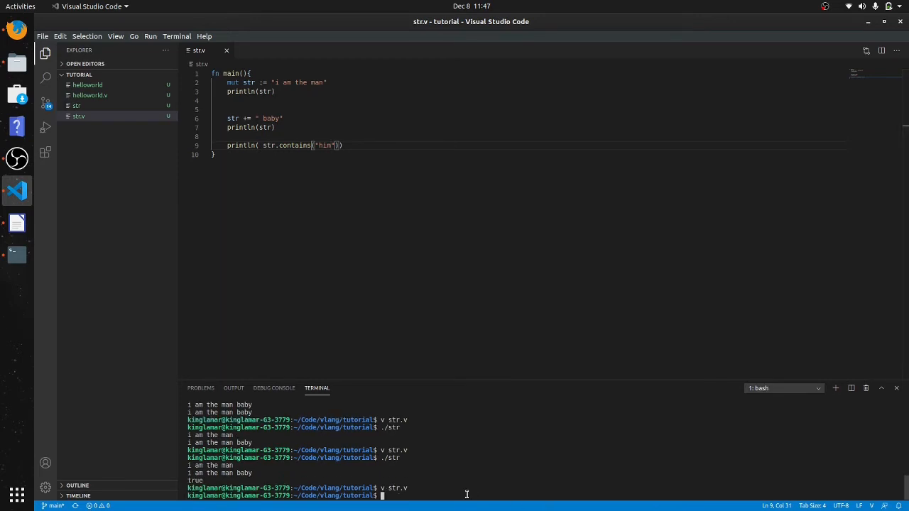
key("Return")
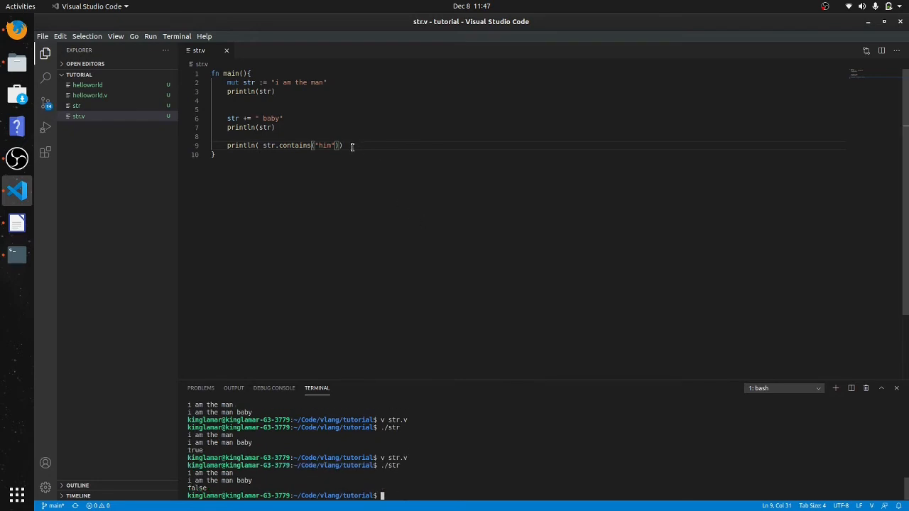
key("Enter")
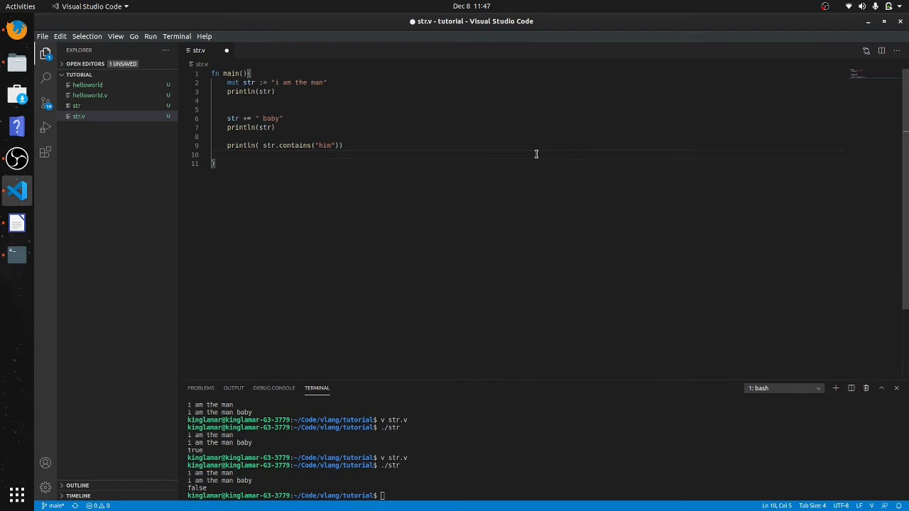
Step: Replace the old print lines with println(str.replace("baby", " and you know it")) and save
key("Enter")
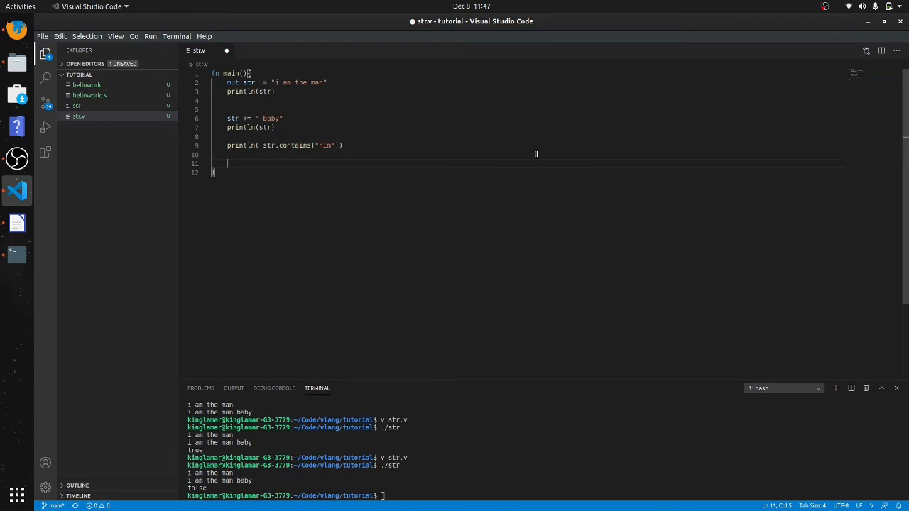
type("pr")
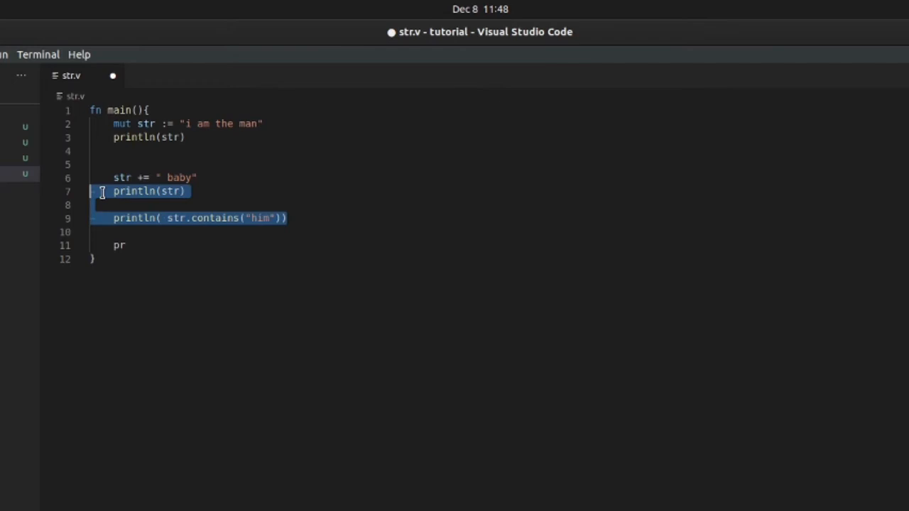
key("Delete")
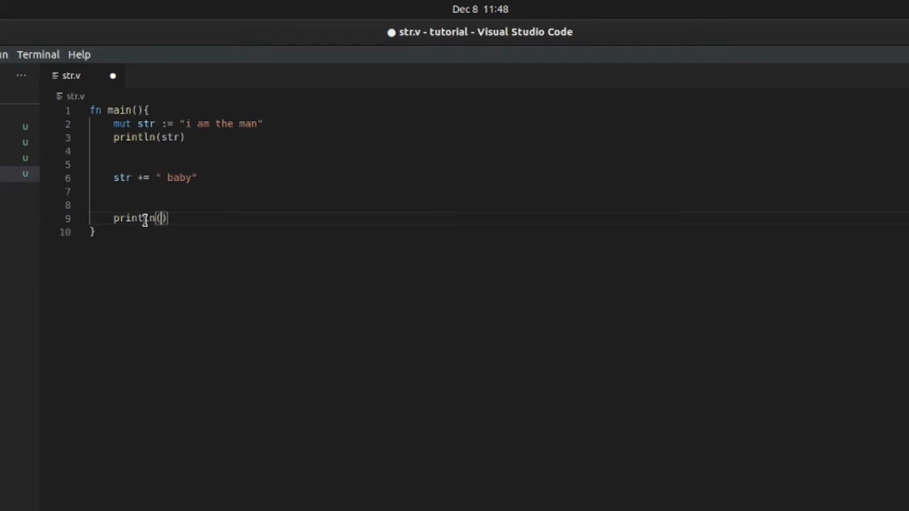
type("s")
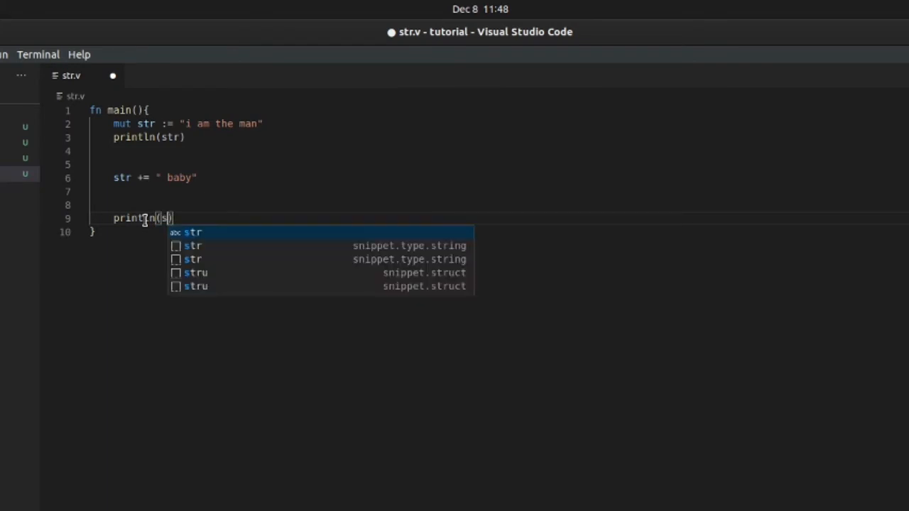
type("tr")
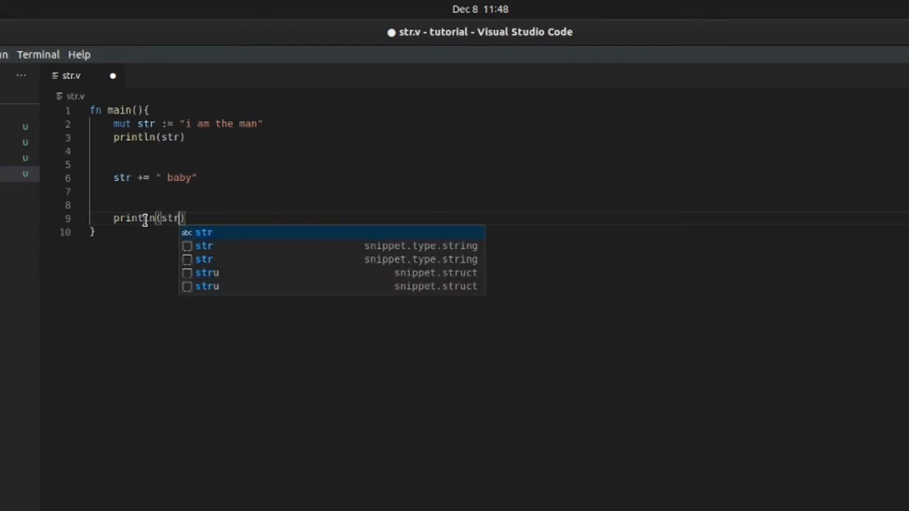
type(".replace")
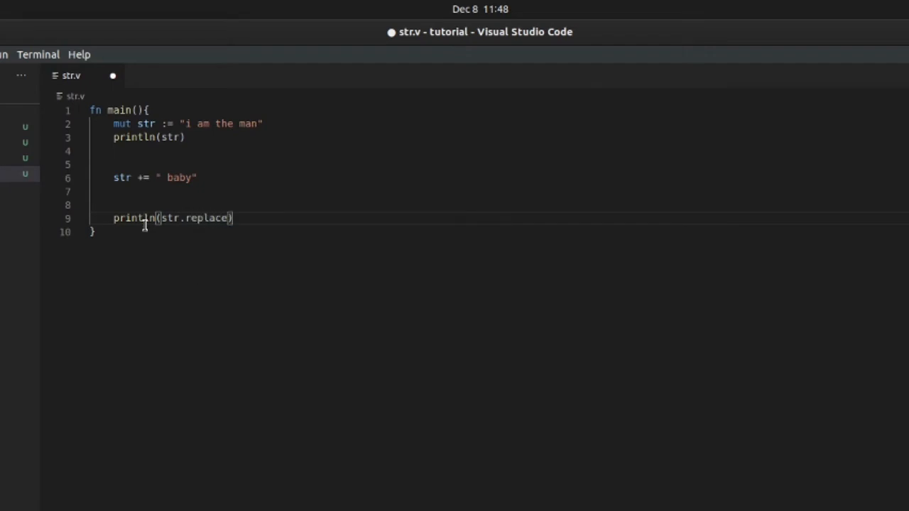
type("()")
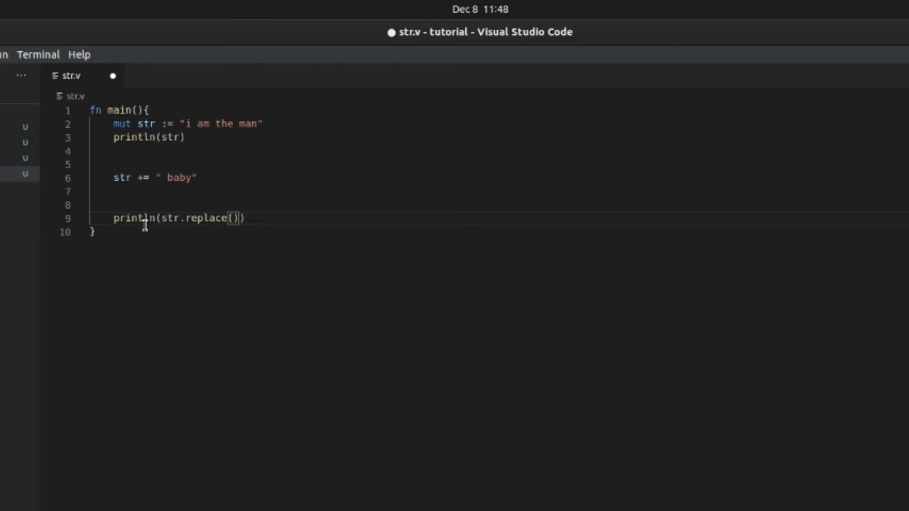
type("\"\"")
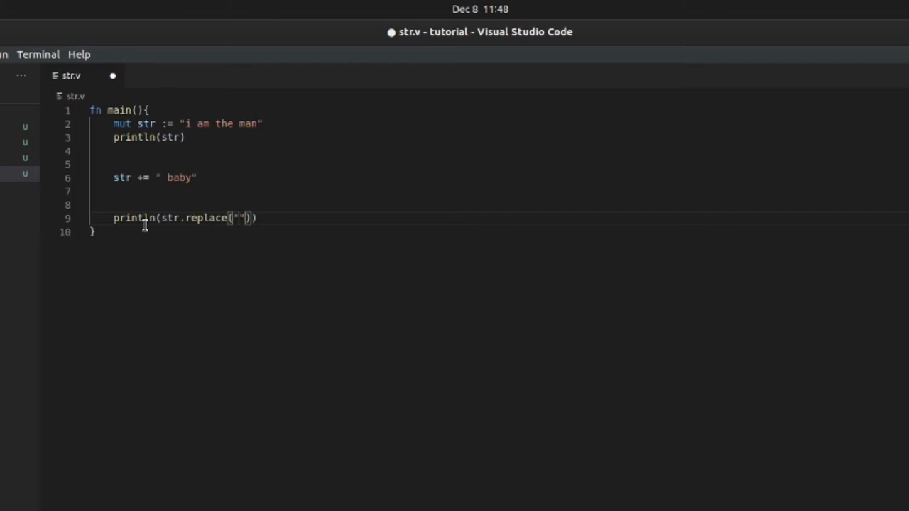
type("baby")
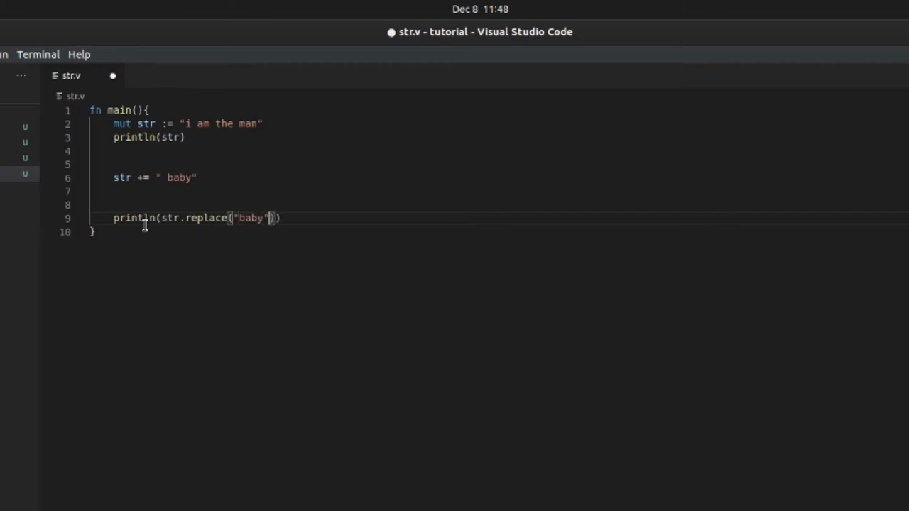
type(",")
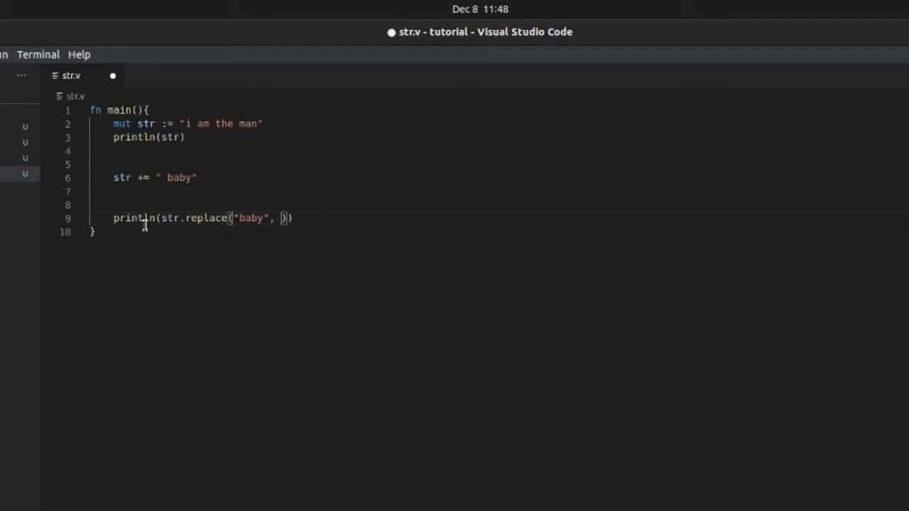
type("\"\"")
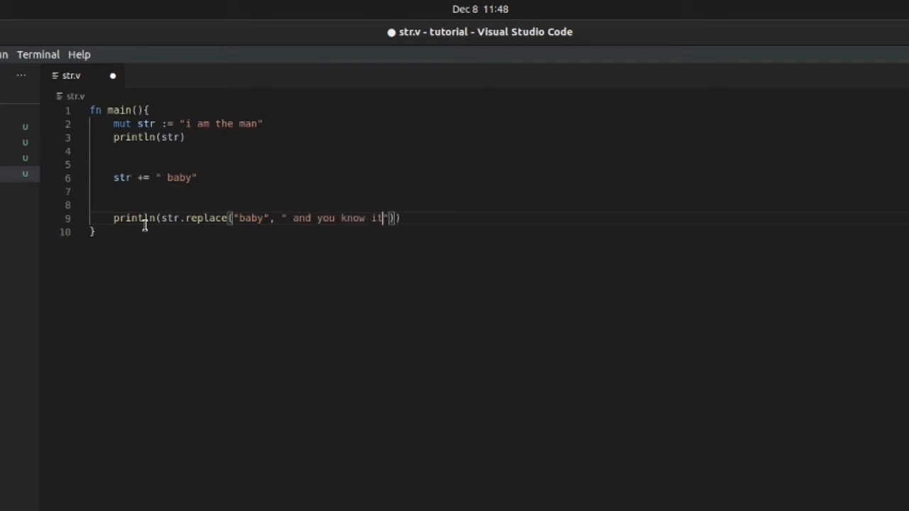
key("ctrl+s")
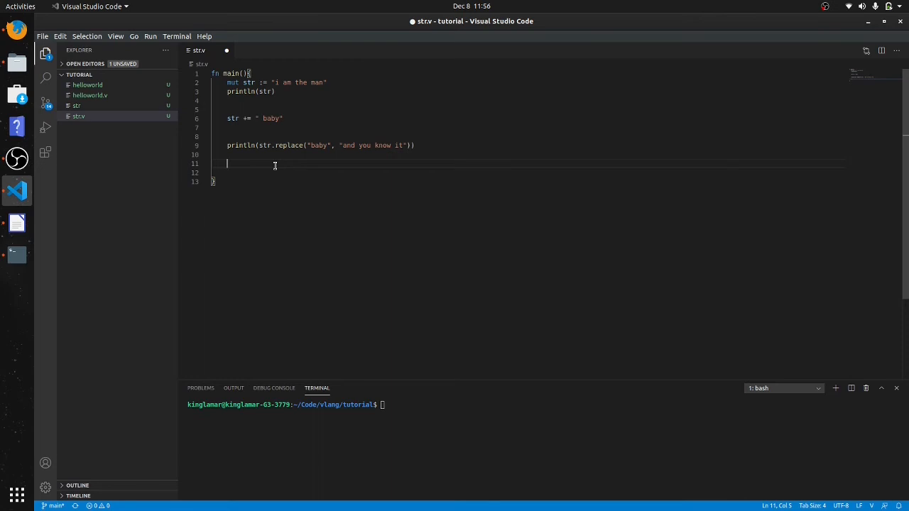
Step: Add println(str.len) to print the length of str
type("print")
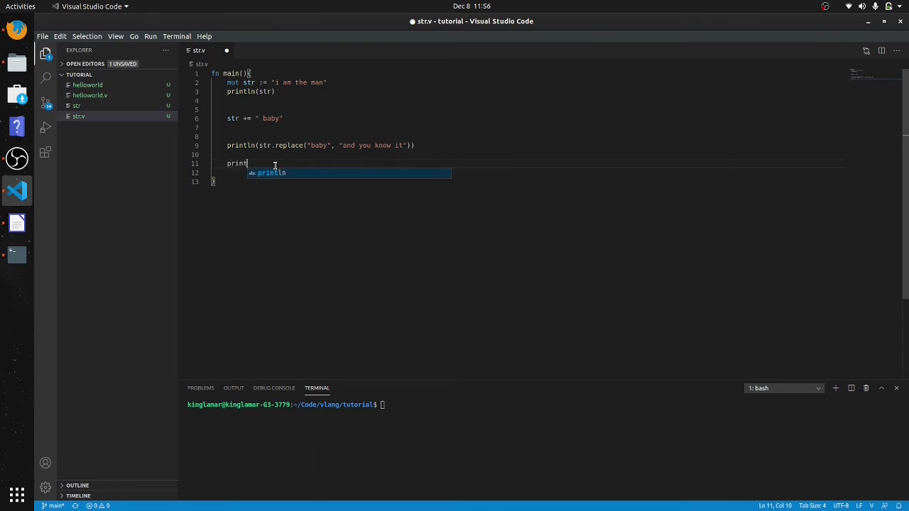
key("Tab")
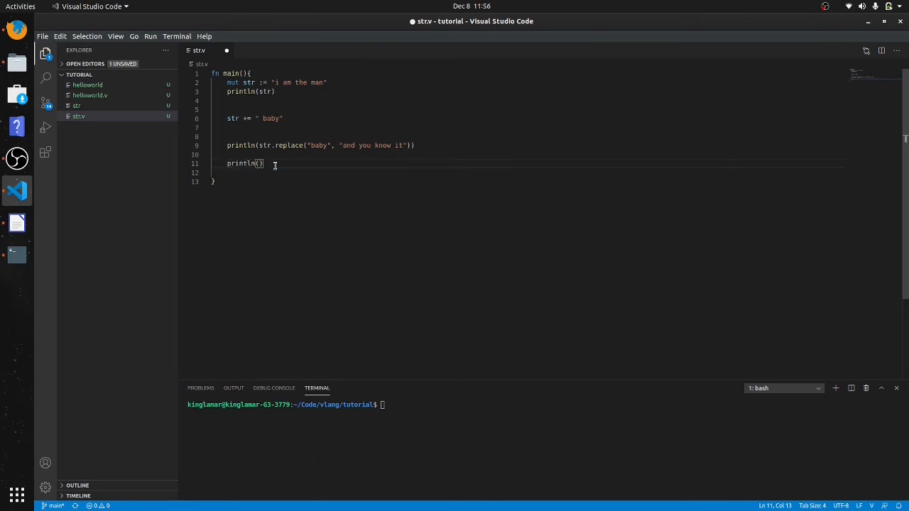
type("str")
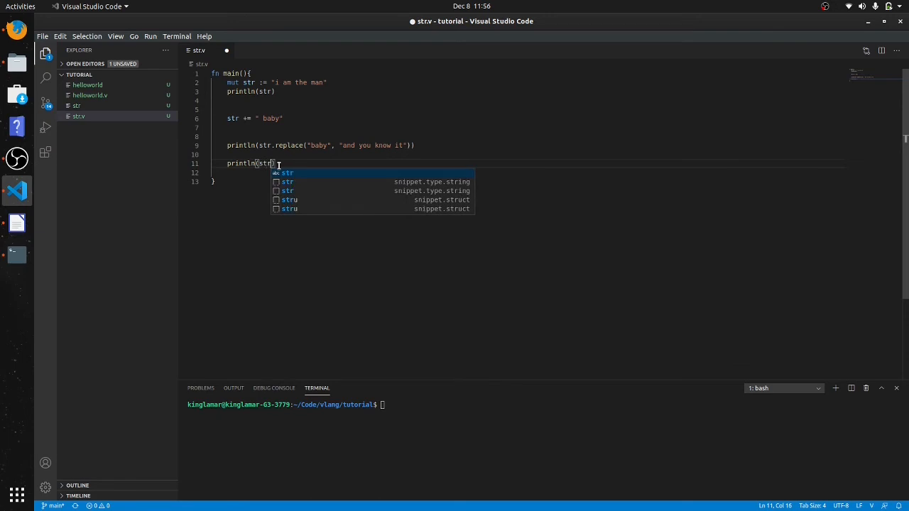
type(".len")
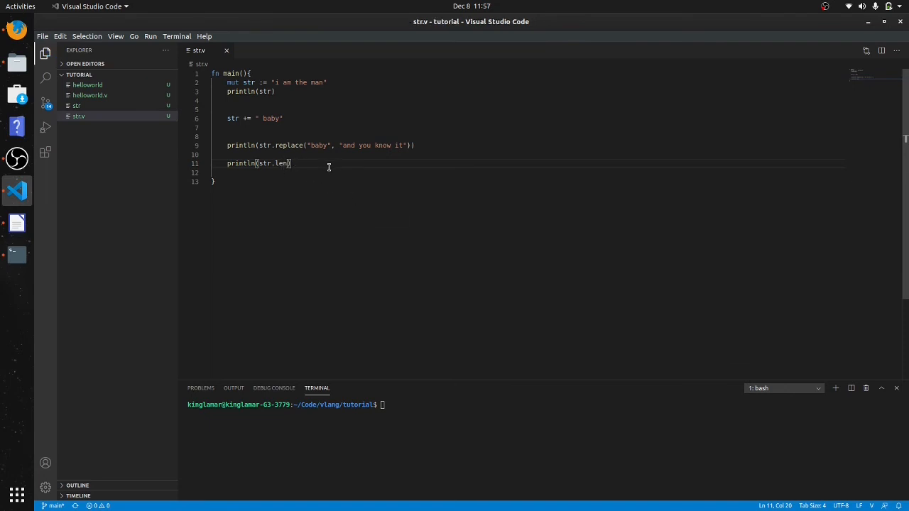
type("clear")
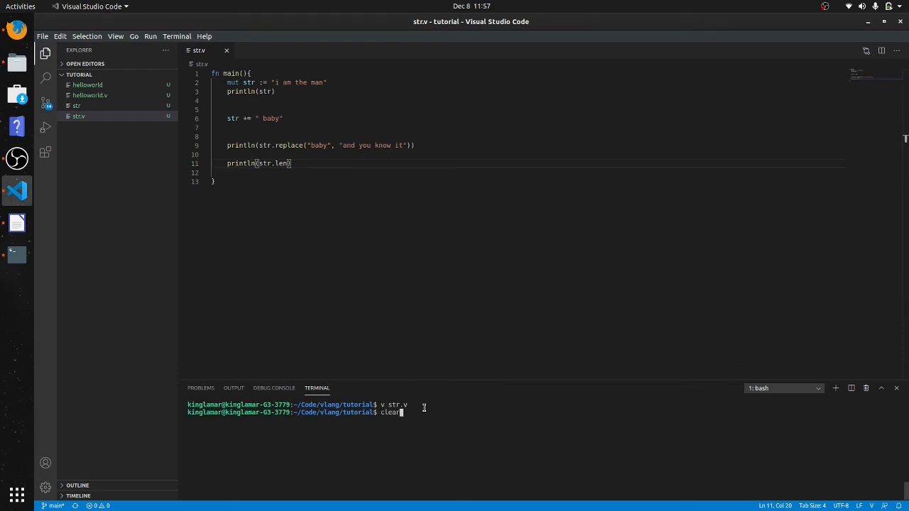
Step: Compile and run str.v, showing the replaced sentence and length 17
type("v str.v")
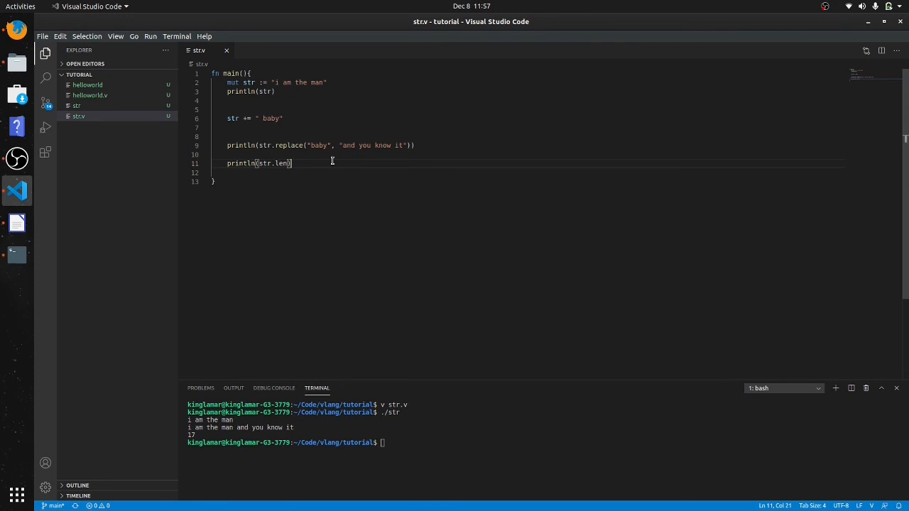
key("Enter")
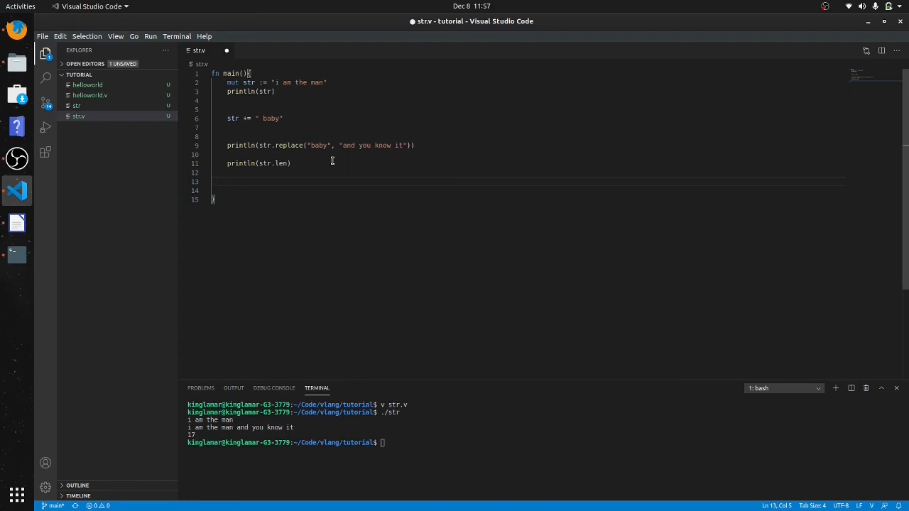
Step: Define str2 holding "bob,tom,jim" below the len line
type("prin")
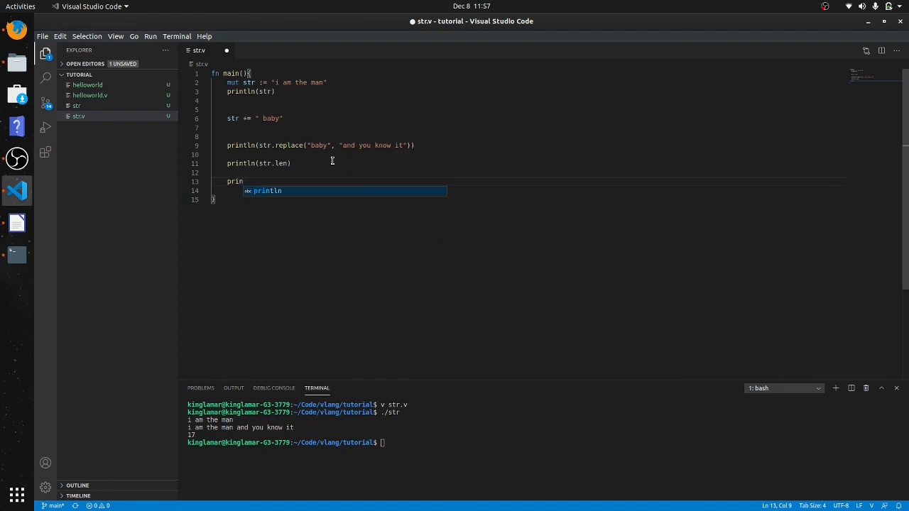
type("tln")
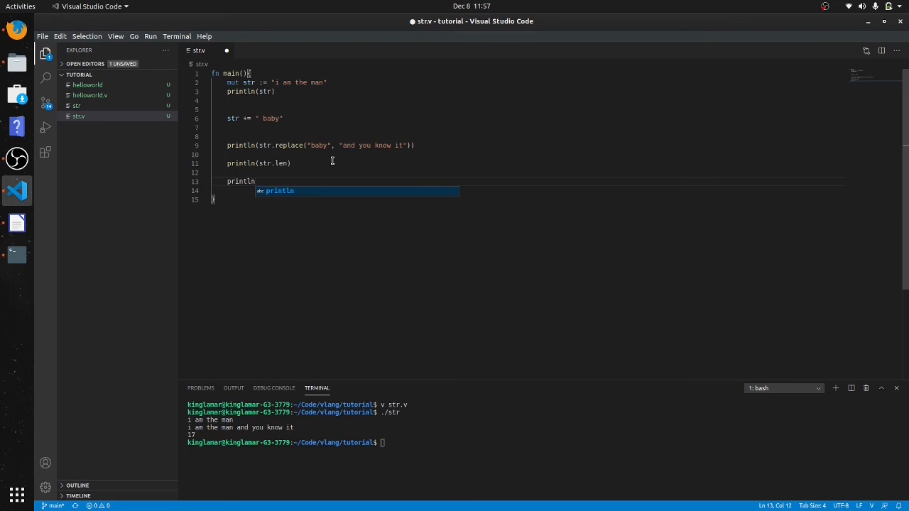
type("(")
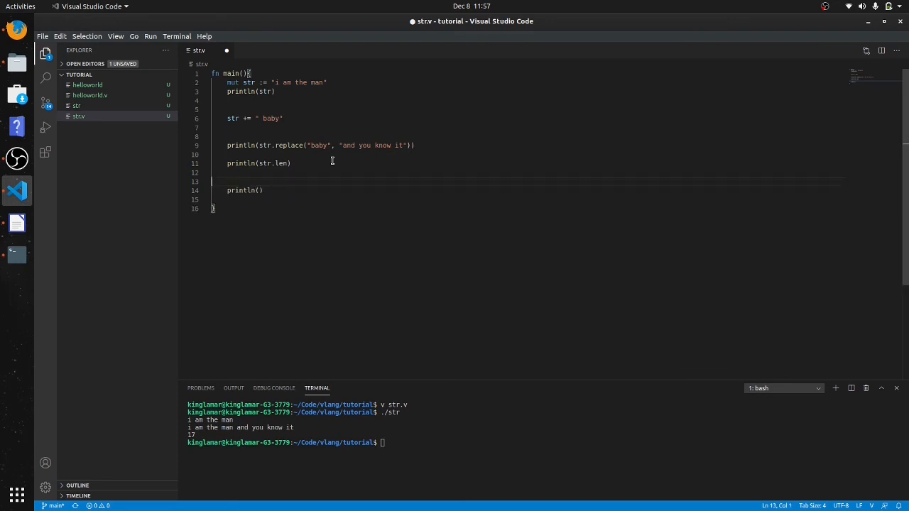
type("str2 :")
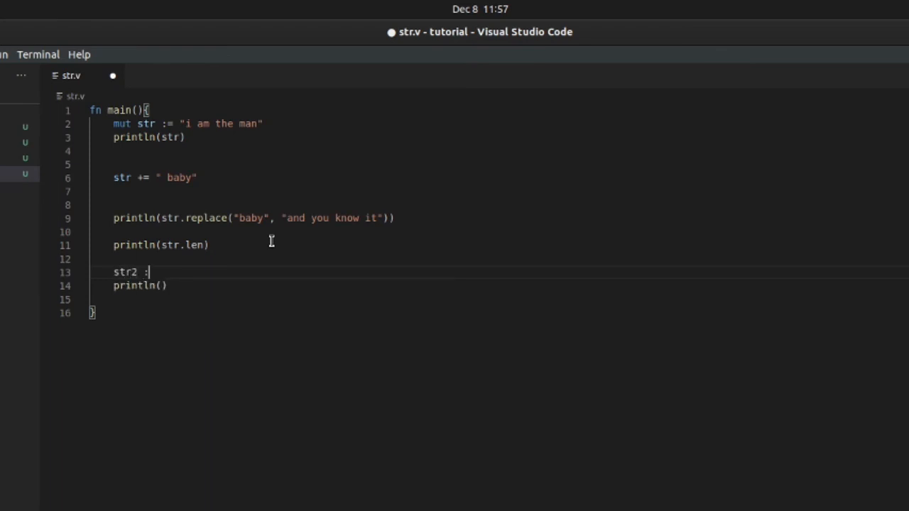
type("= \"\"")
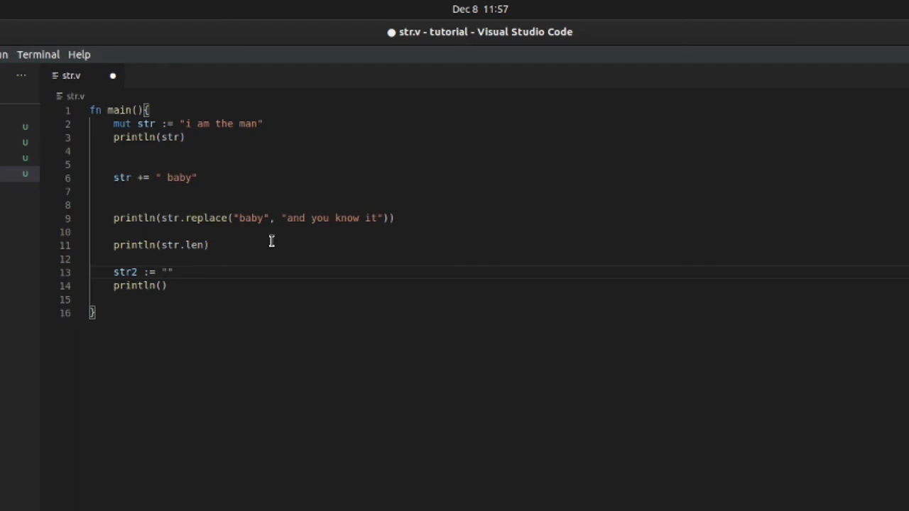
type("bob,")
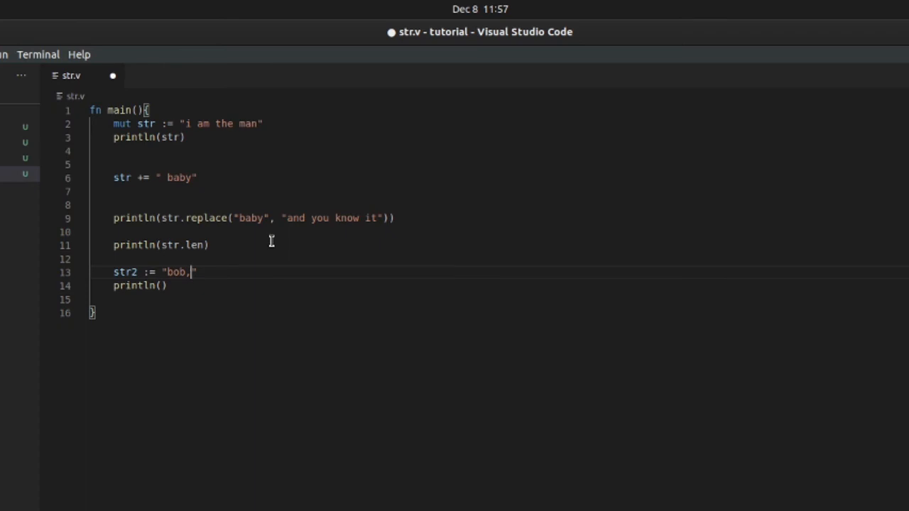
type("tom,")
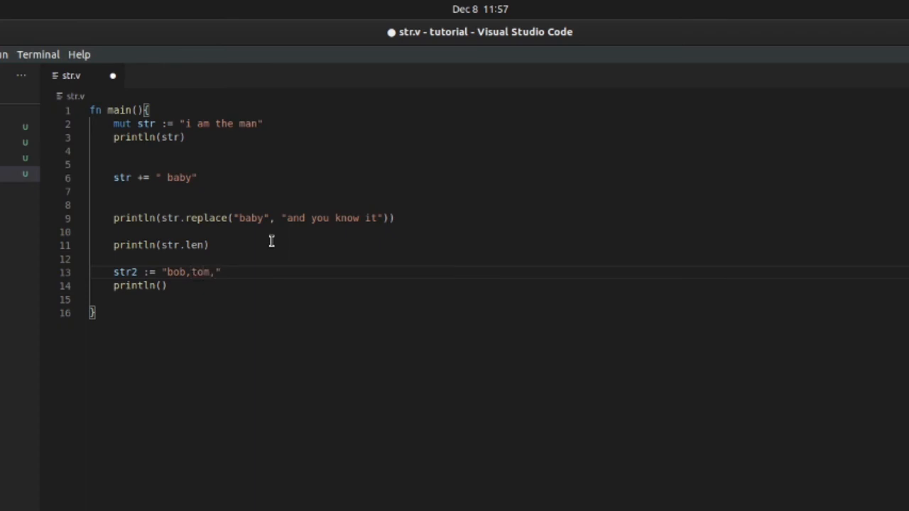
type("jim")
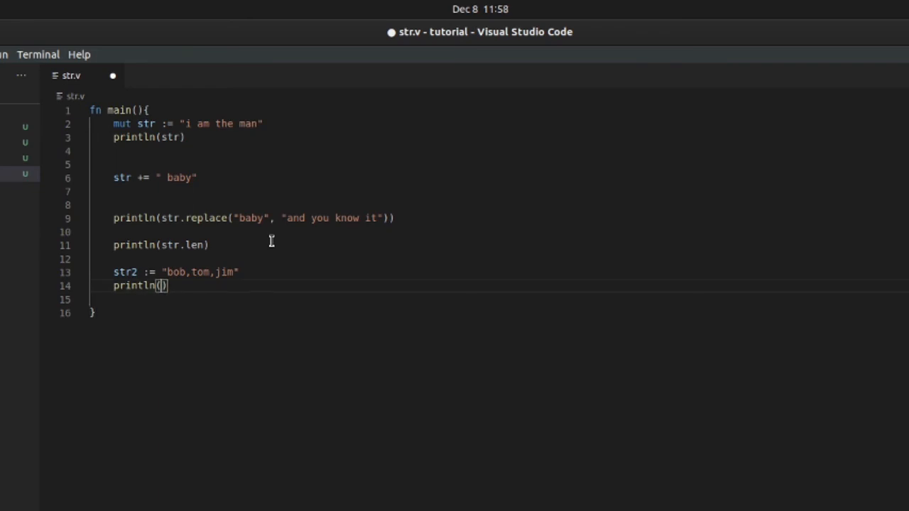
Step: Print str2.split(",") and save str.v
type("str")
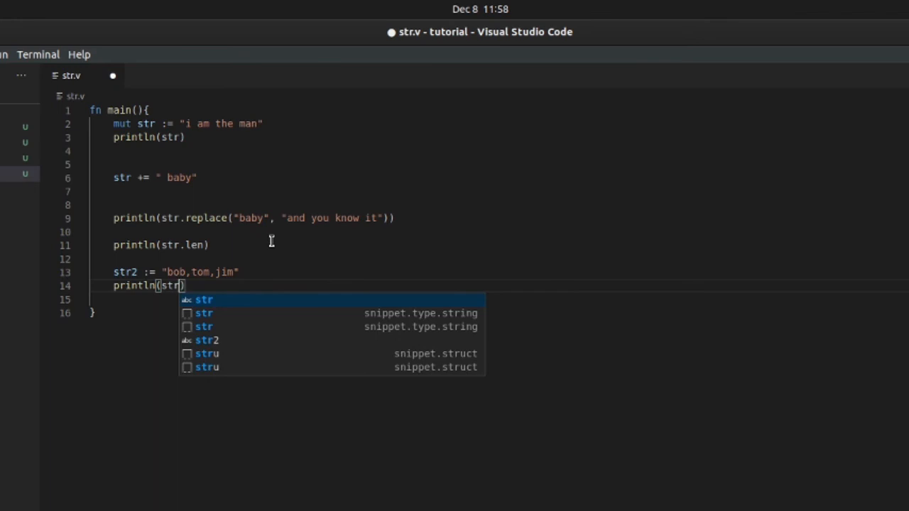
type("2.sp")
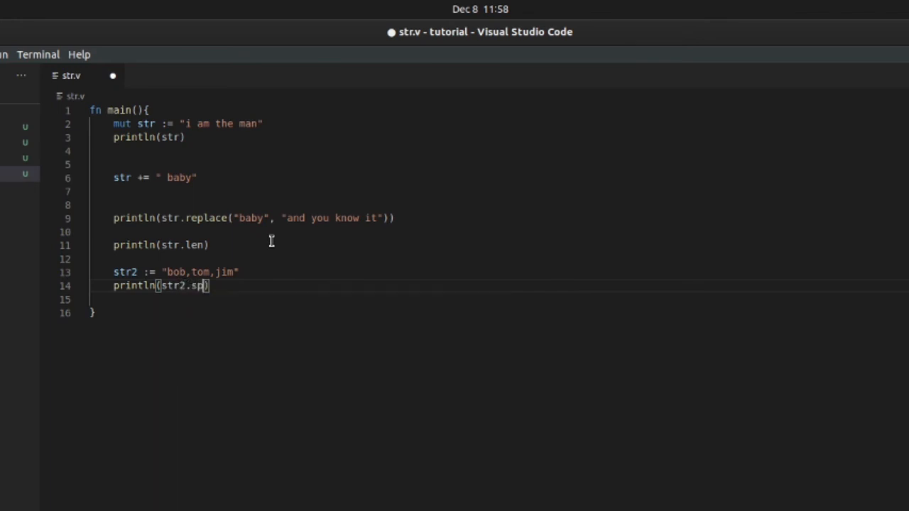
type("lit()")
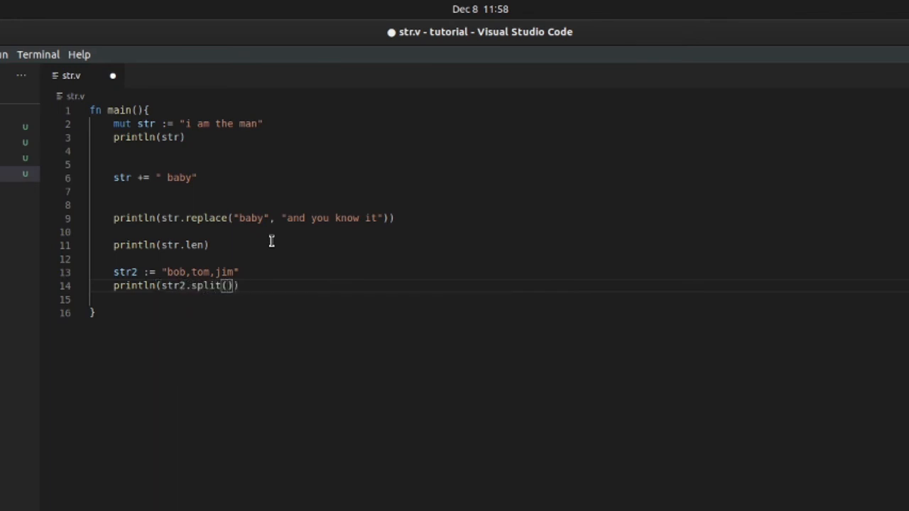
type("\",")
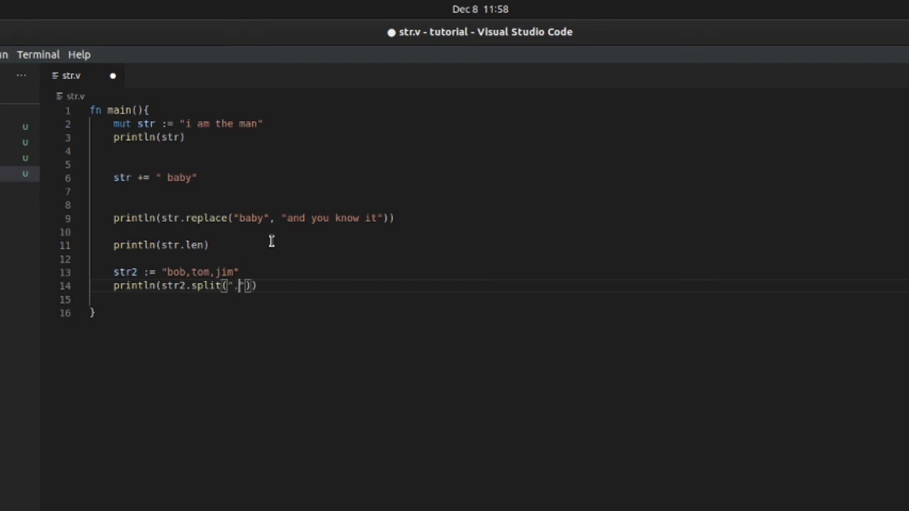
key("ctrl+s")
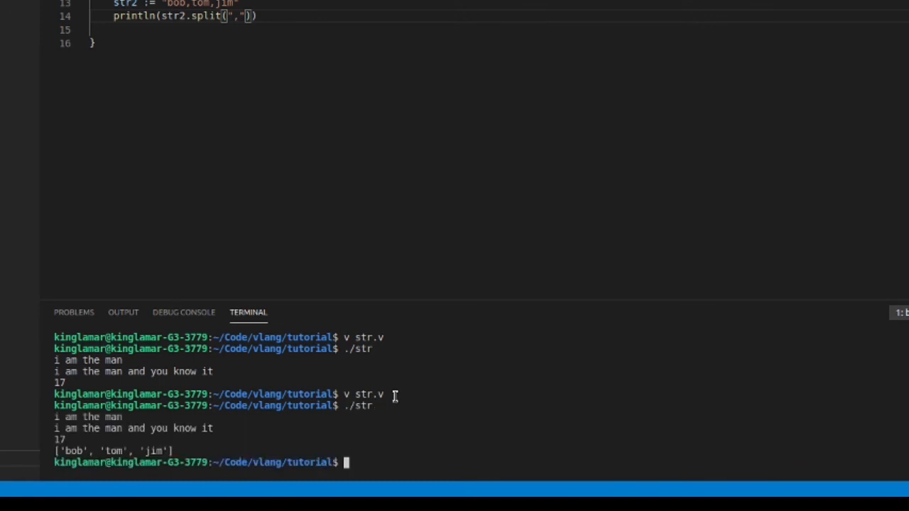
mouse_move(64, 456)
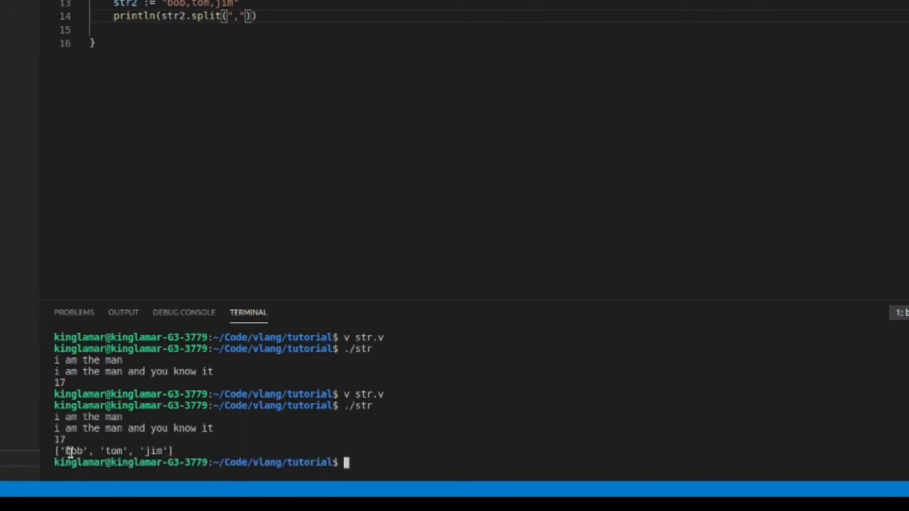
mouse_move(147, 446)
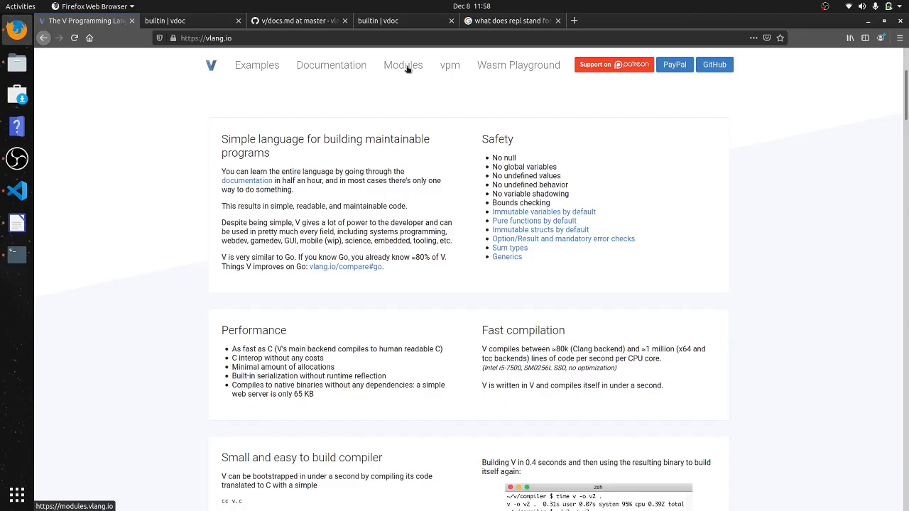
Step: Open the V Modules documentation, choose builtin, and scroll to the string methods
left_click(403, 65)
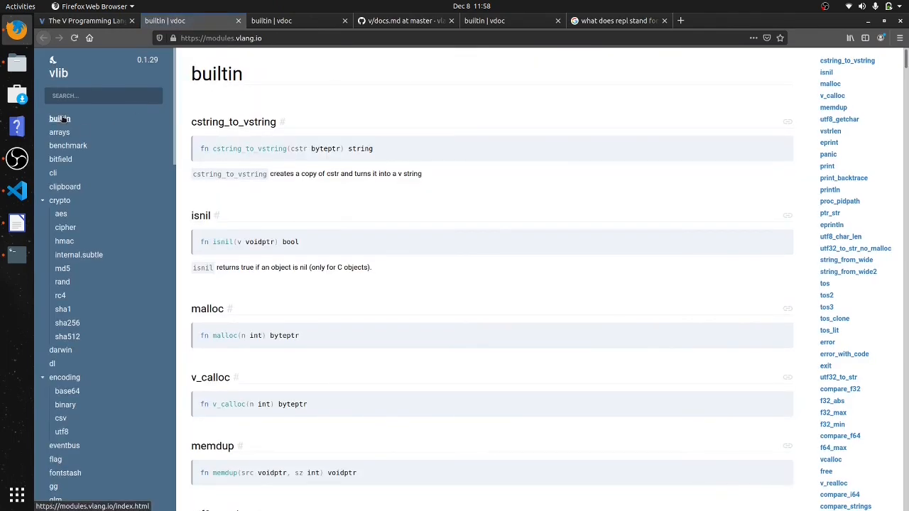
left_click(60, 118)
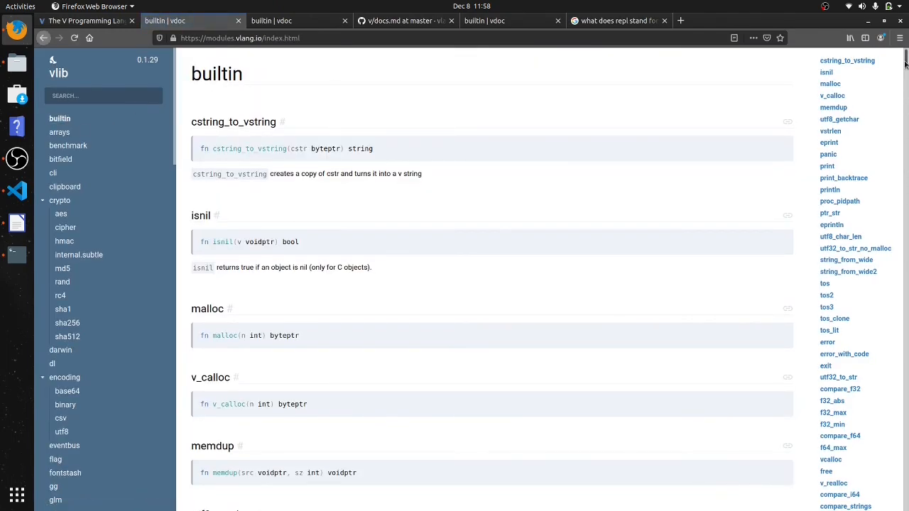
scroll("down", 3)
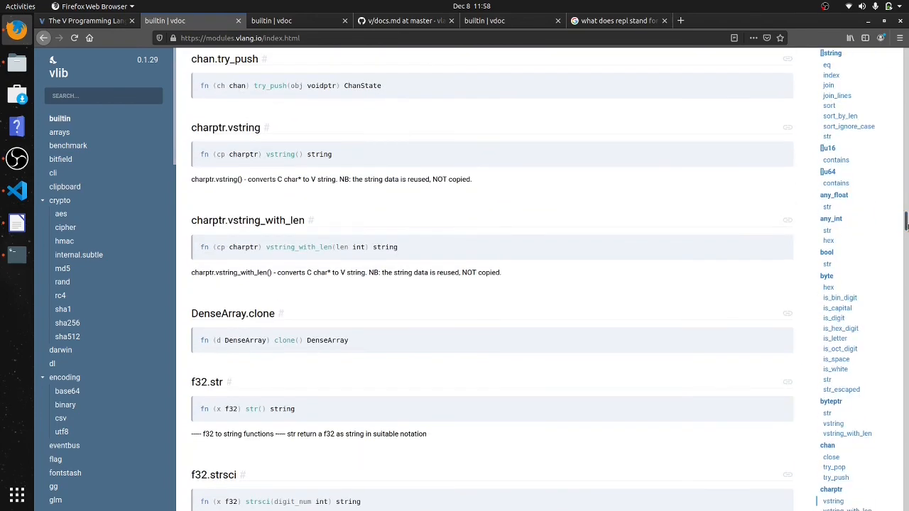
mouse_move(847, 433)
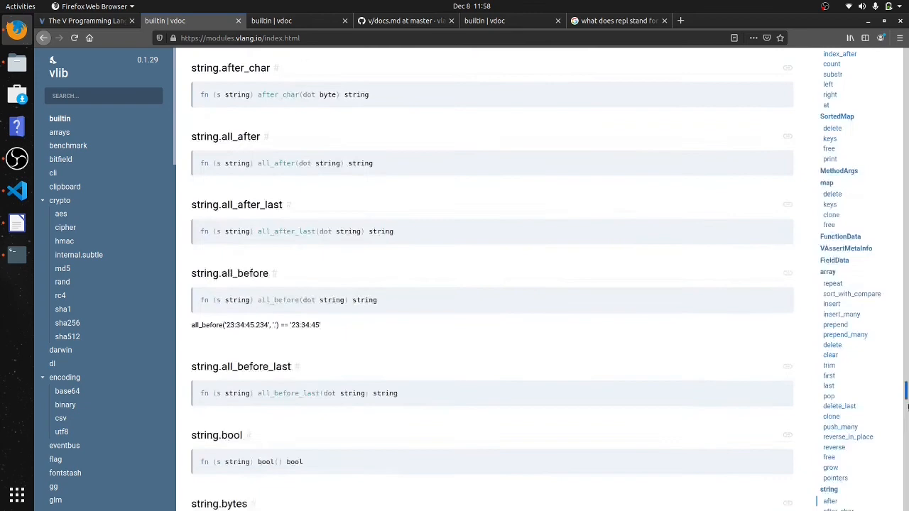
scroll("down", 3)
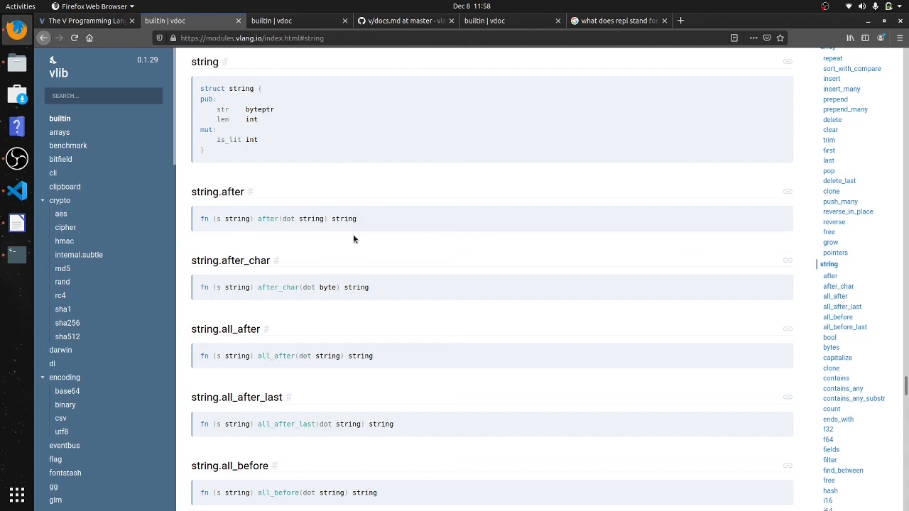
scroll("down", 3)
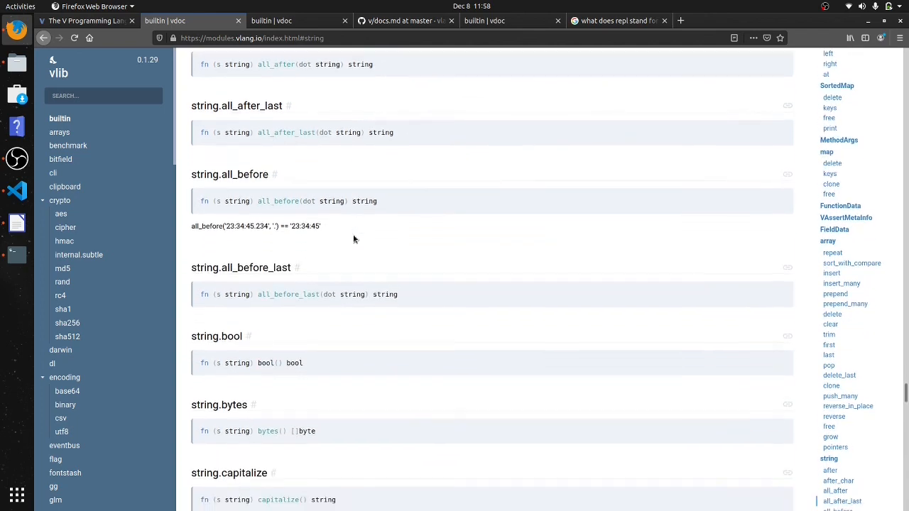
scroll("down", 3)
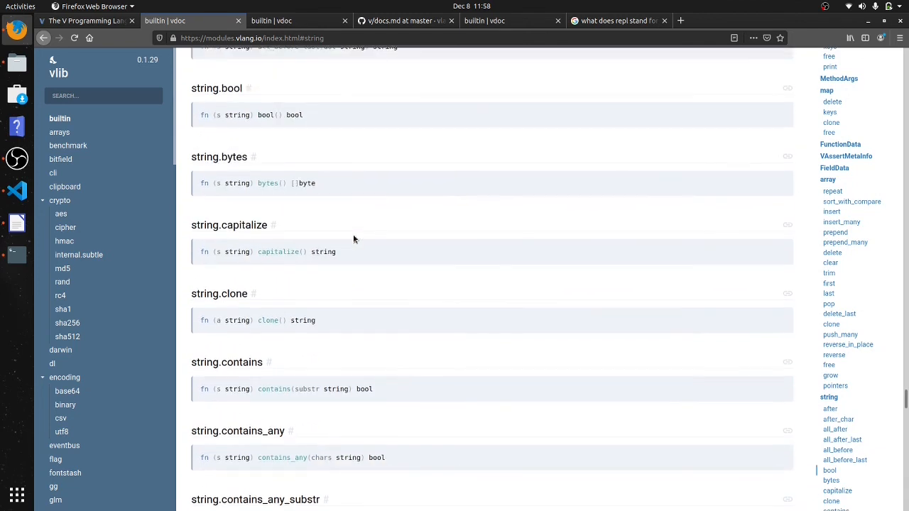
mouse_move(301, 319)
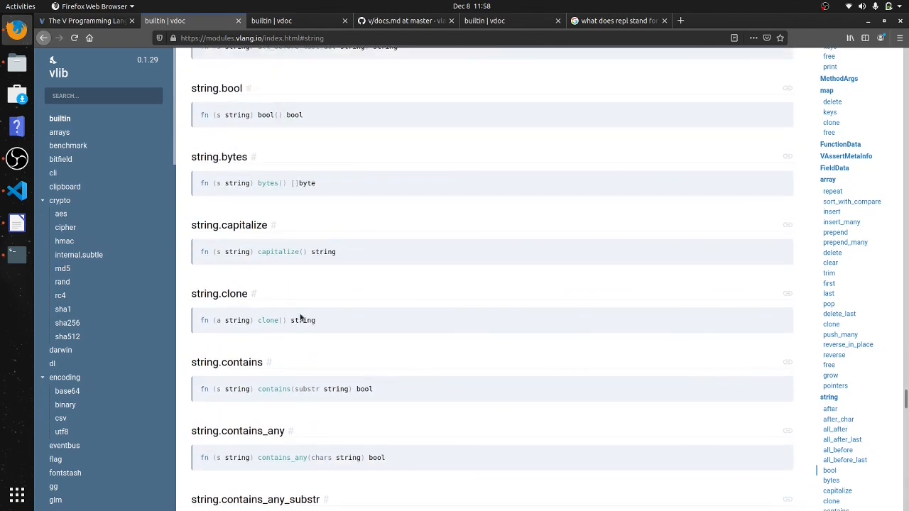
scroll("down", 3)
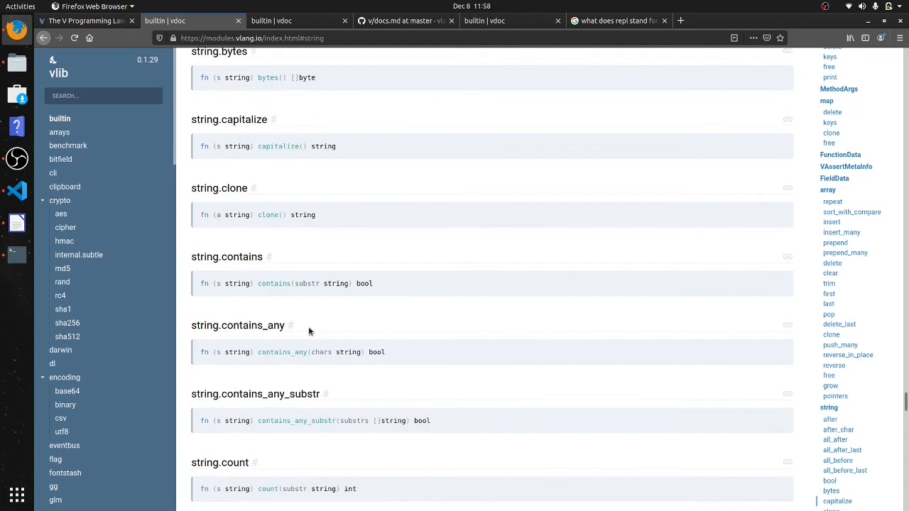
scroll("down", 3)
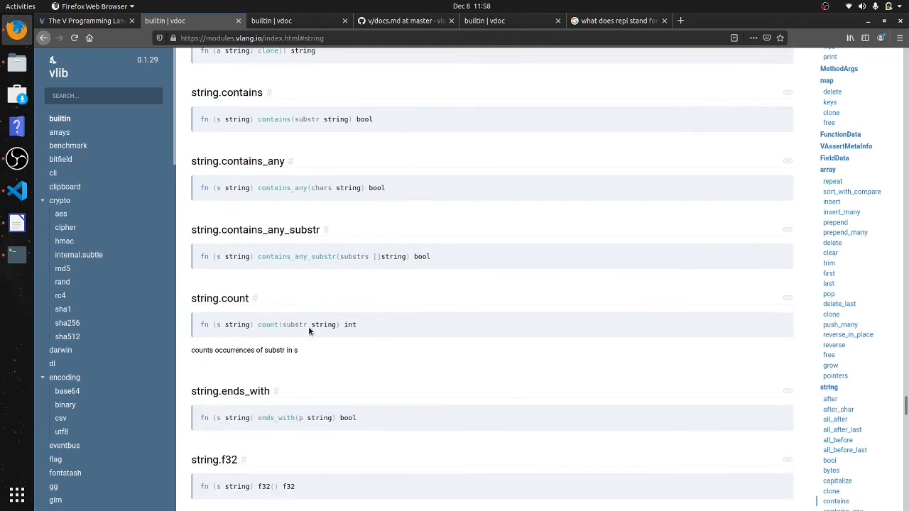